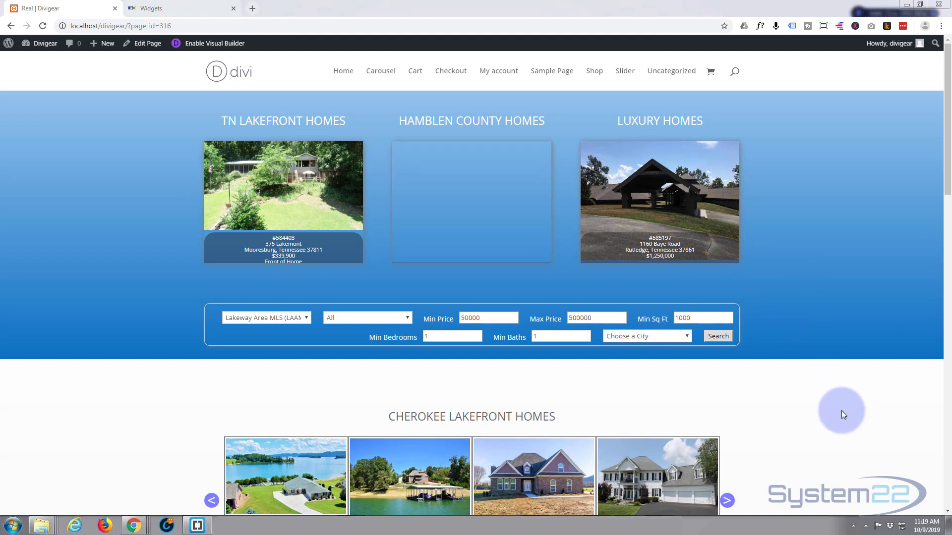
Step: Scroll the IDX Widgets list, view the MLS # Search embed code, then close the popup
scroll(down, 3)
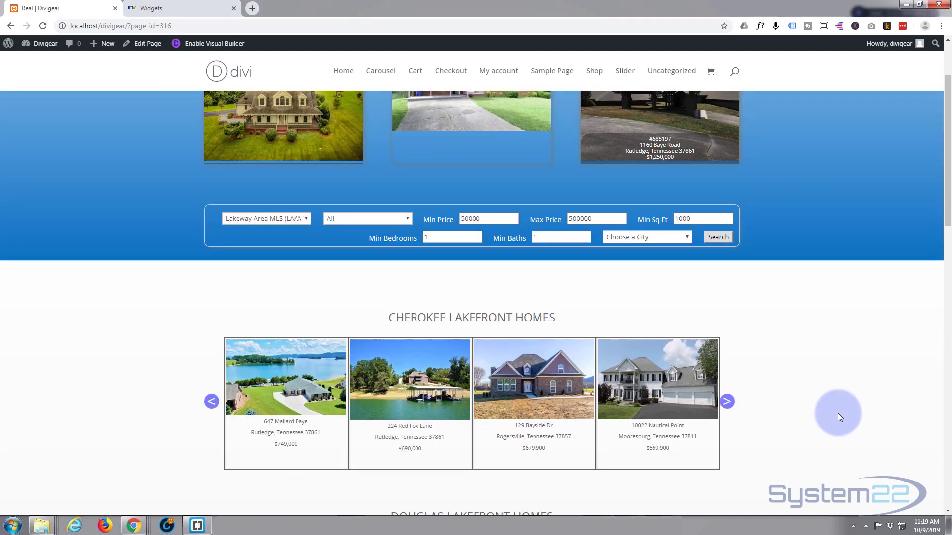
scroll(down, 3)
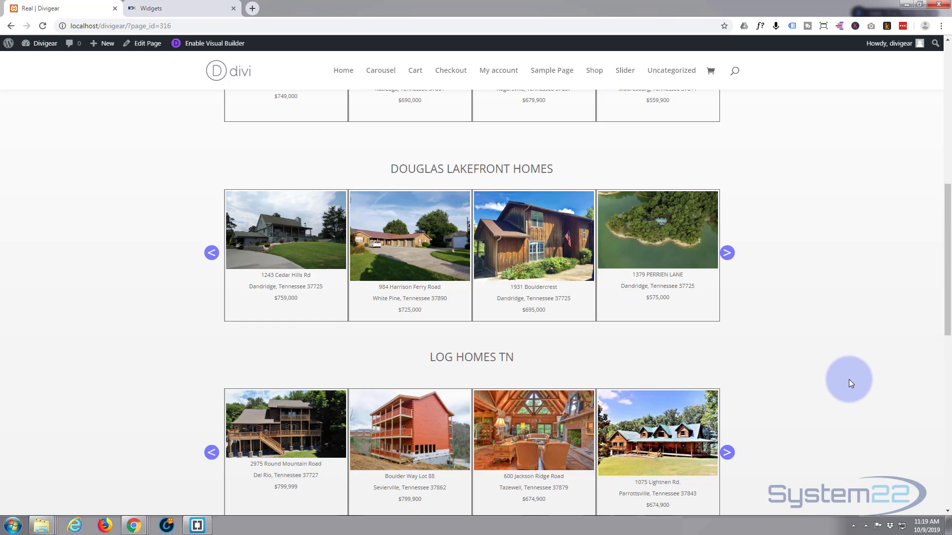
scroll(down, 3)
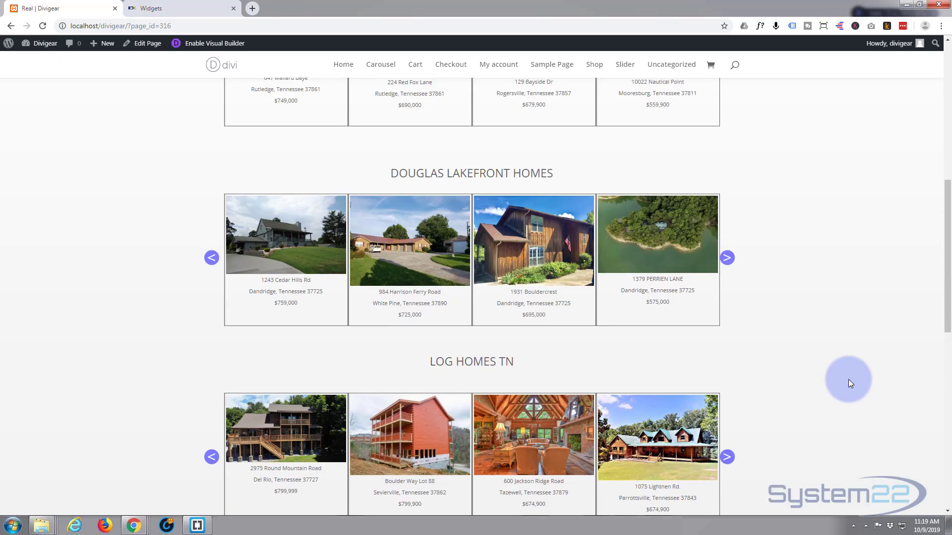
scroll(up, 3)
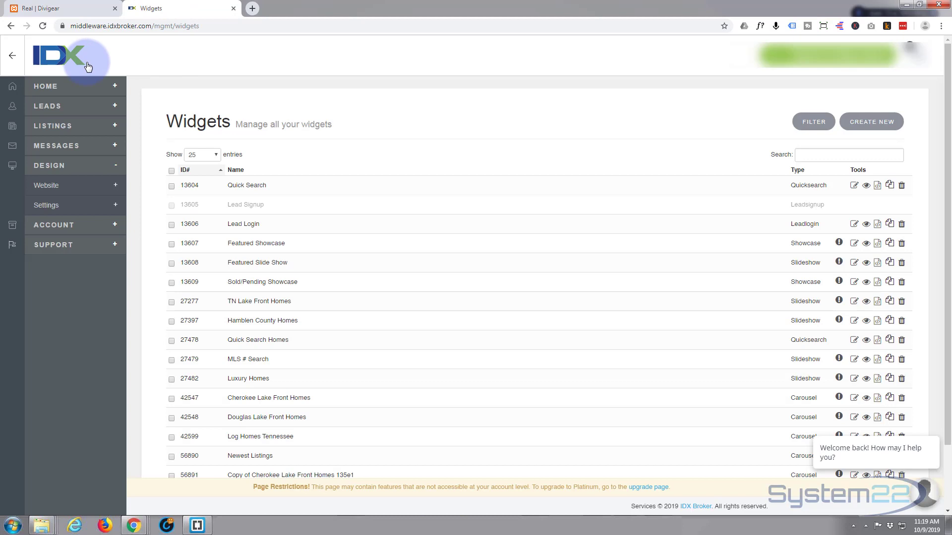
mouse_move(212, 63)
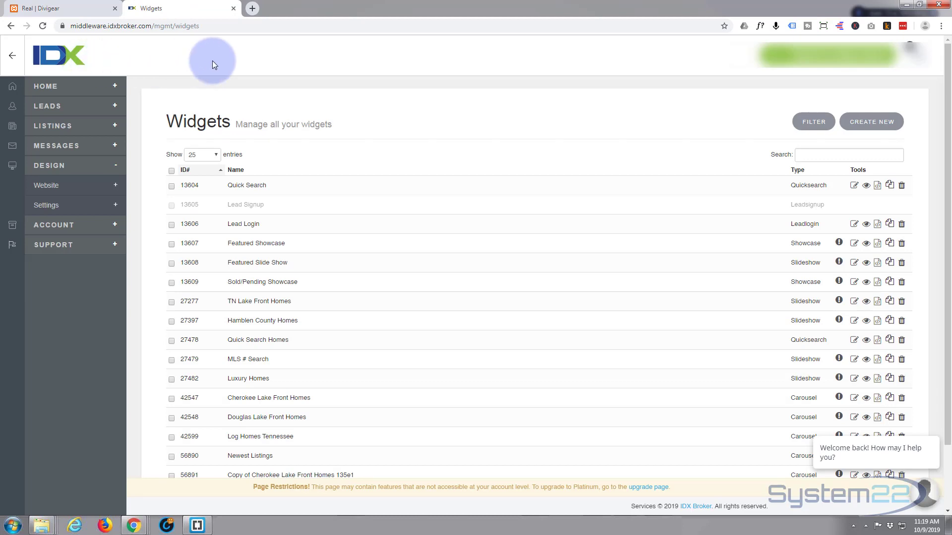
mouse_move(46, 185)
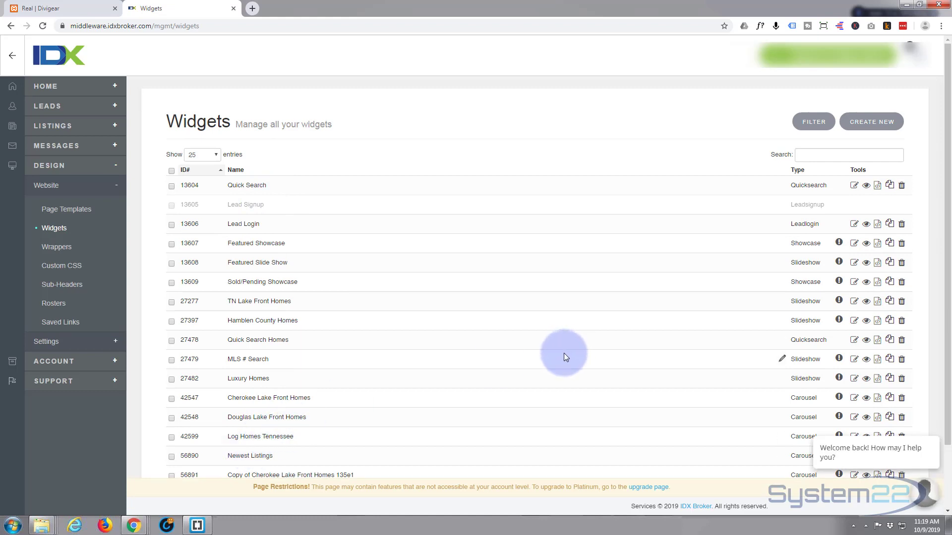
mouse_move(701, 409)
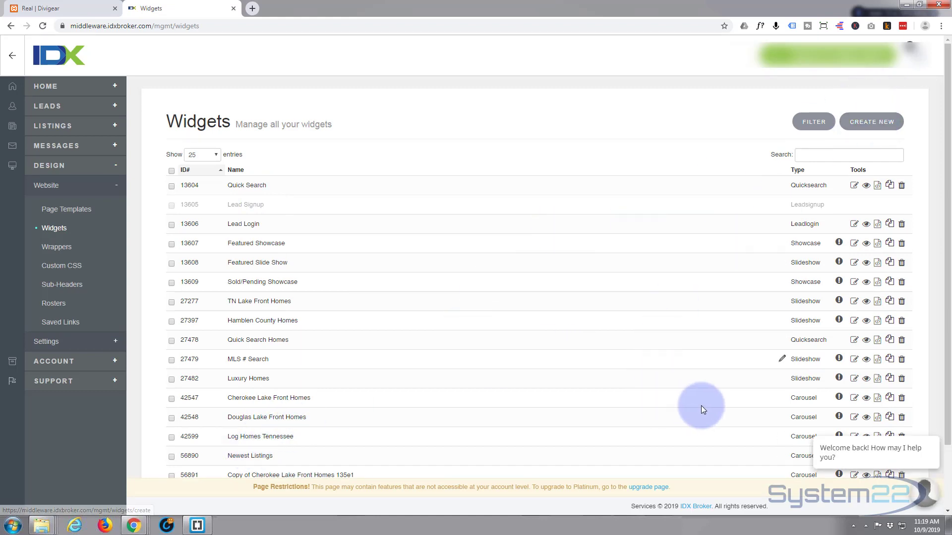
mouse_move(778, 372)
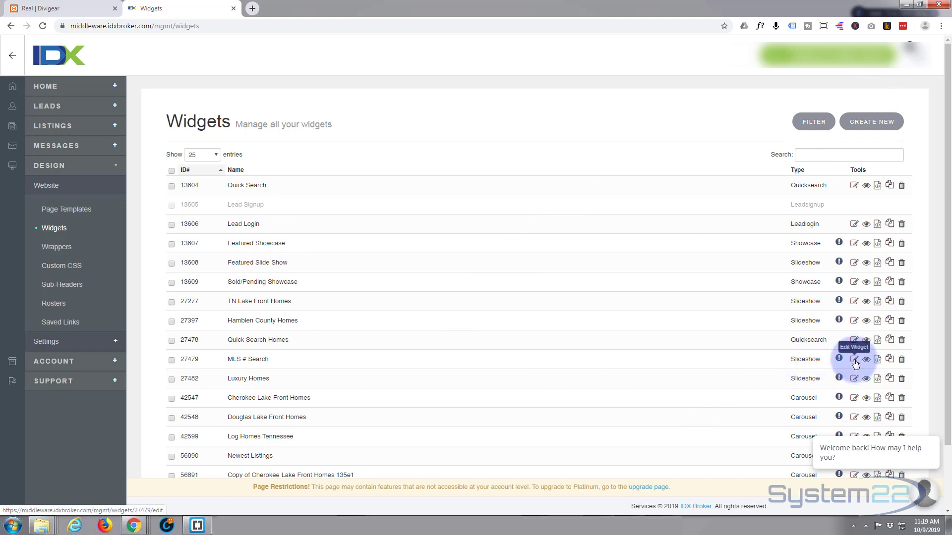
mouse_move(888, 362)
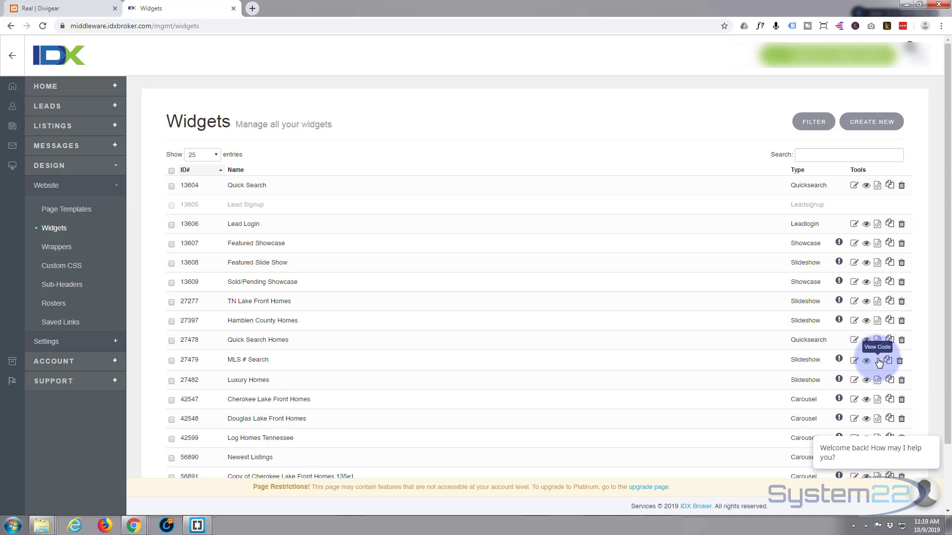
click(876, 360)
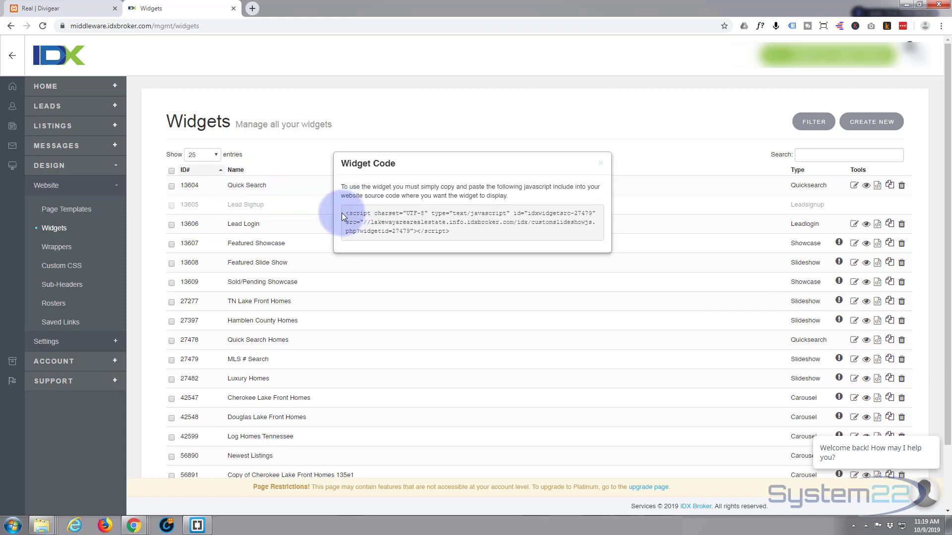
click(600, 163)
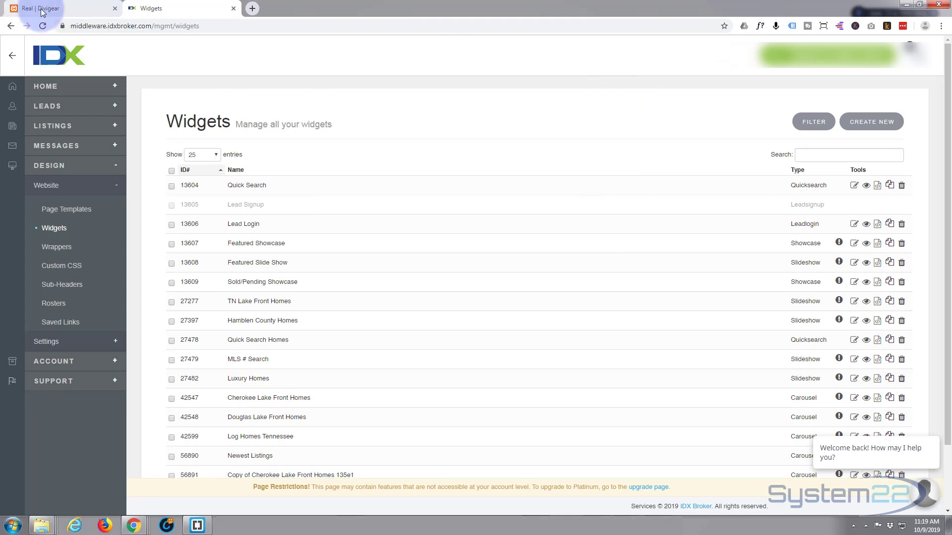
Step: Return to the Real | Divigear page, scroll it, and enable the Visual Builder
click(60, 8)
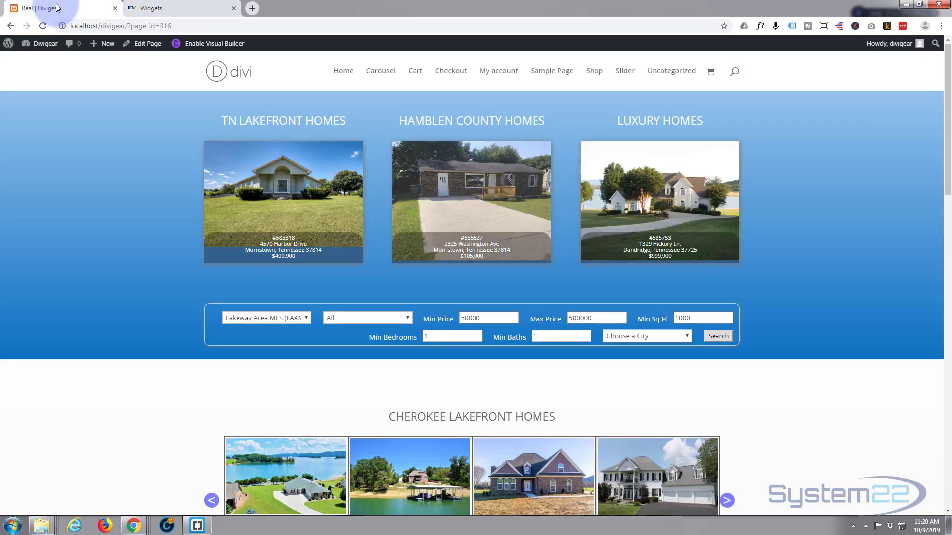
scroll(down, 3)
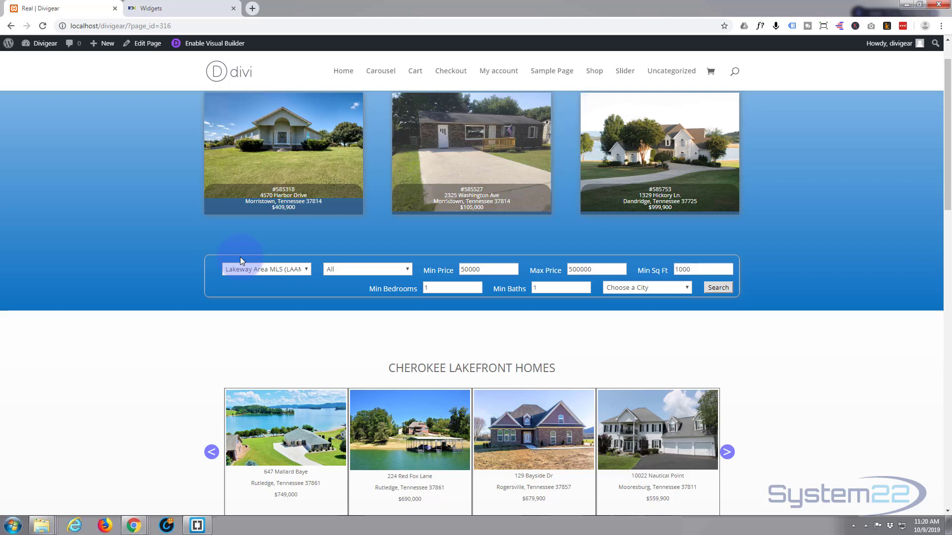
scroll(down, 3)
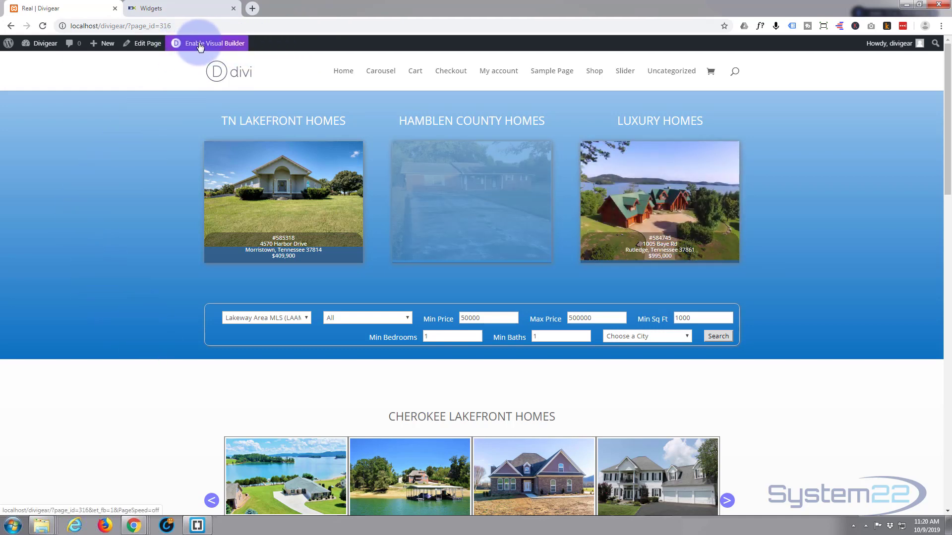
click(214, 43)
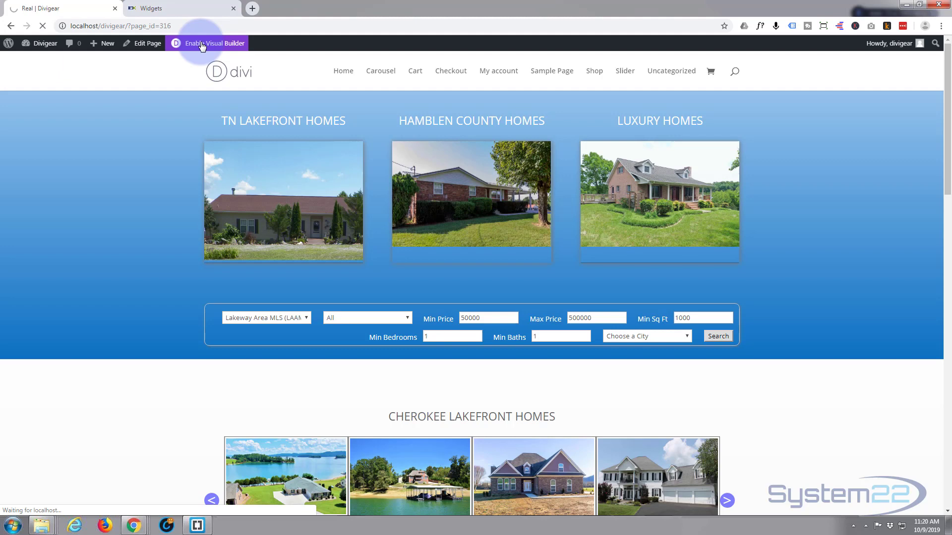
click(206, 43)
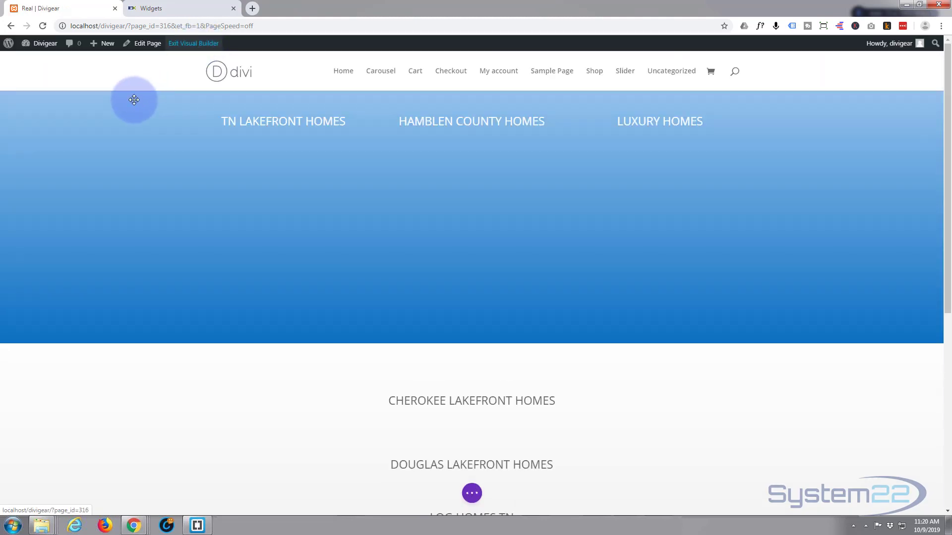
Step: Scroll through the Real page in the Visual Builder down to the MLS Search footer
scroll(down, 3)
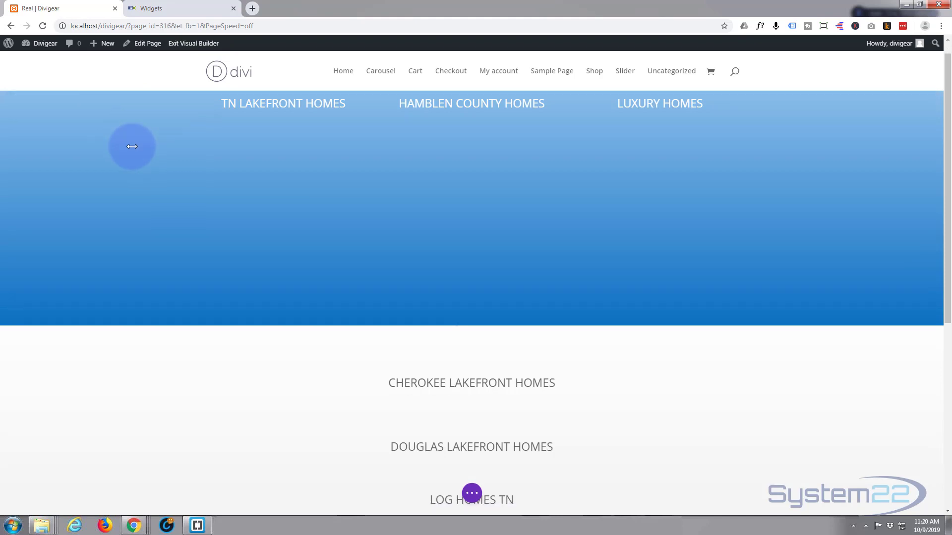
scroll(down, 3)
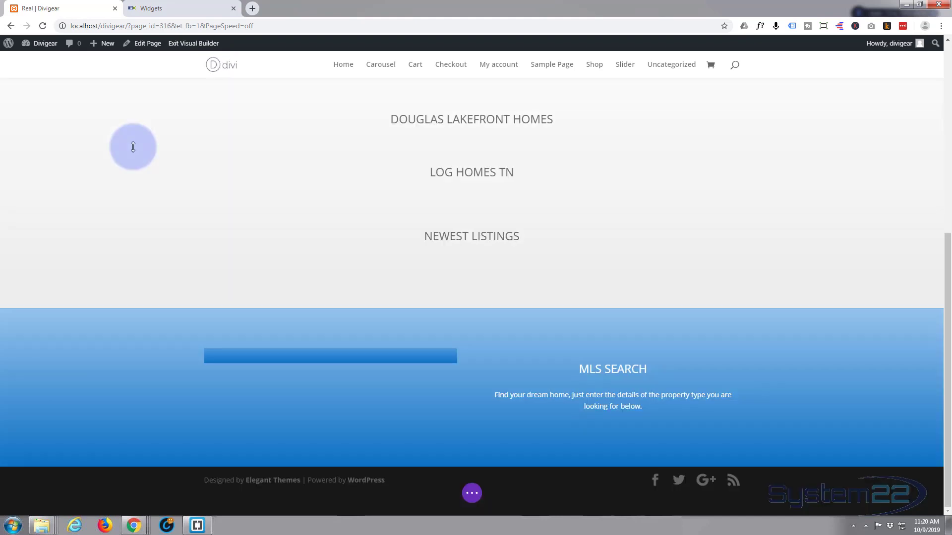
mouse_move(612, 364)
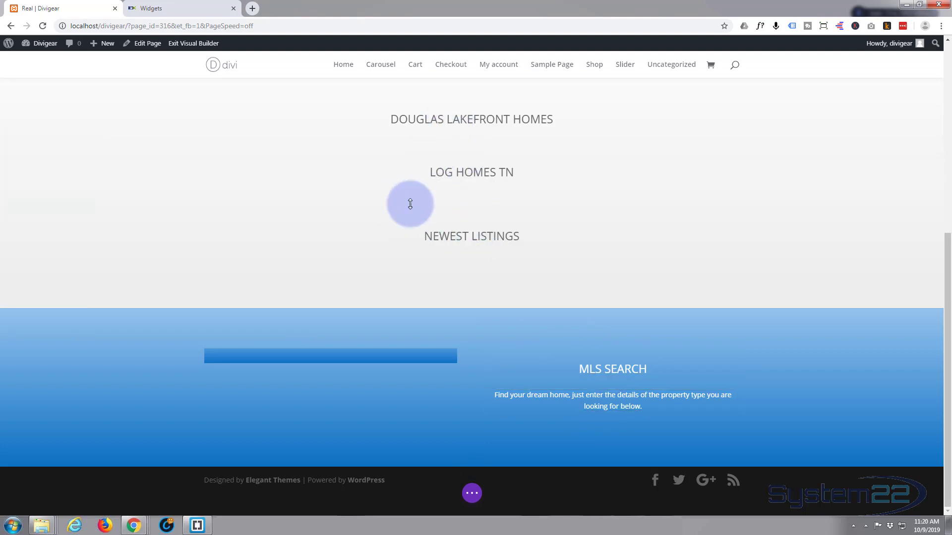
scroll(up, 3)
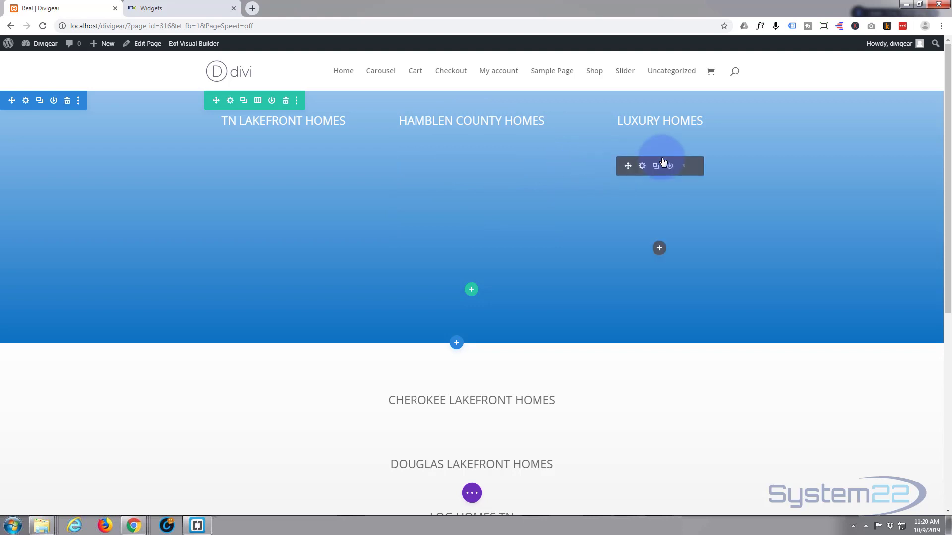
scroll(down, 3)
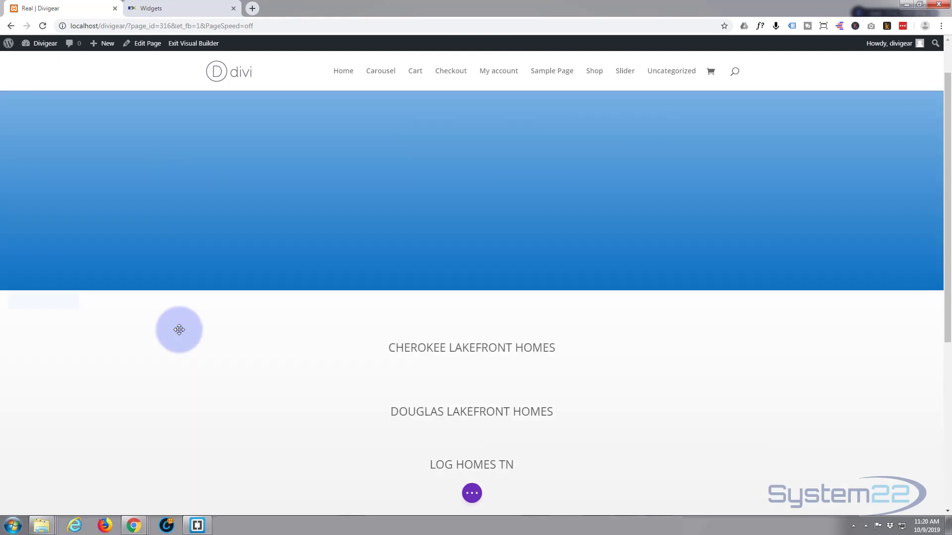
scroll(down, 3)
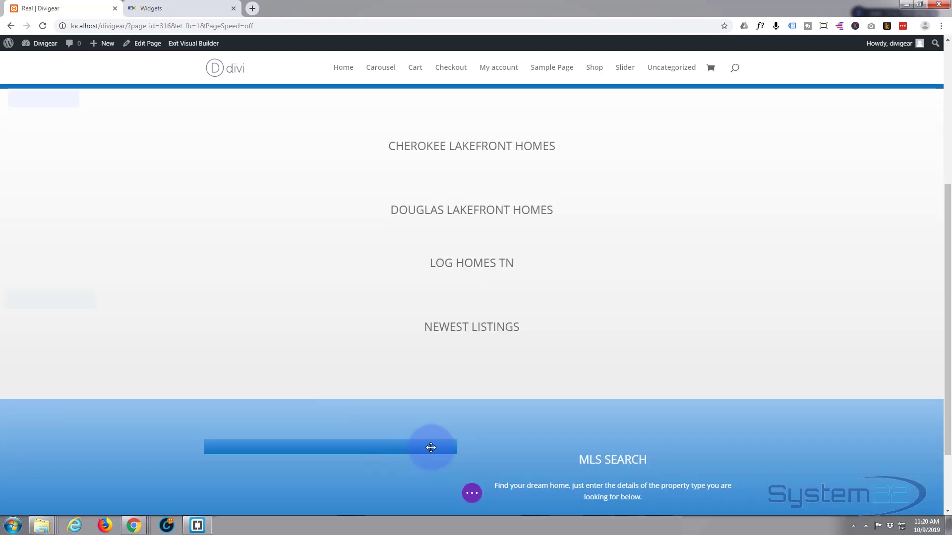
scroll(down, 3)
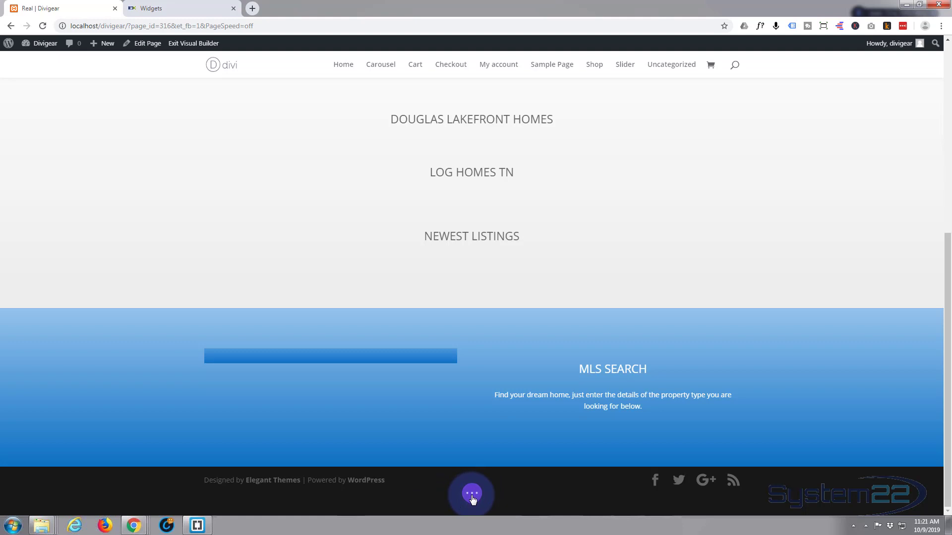
Step: Switch the builder page to Wireframe View from the page settings bar
click(470, 493)
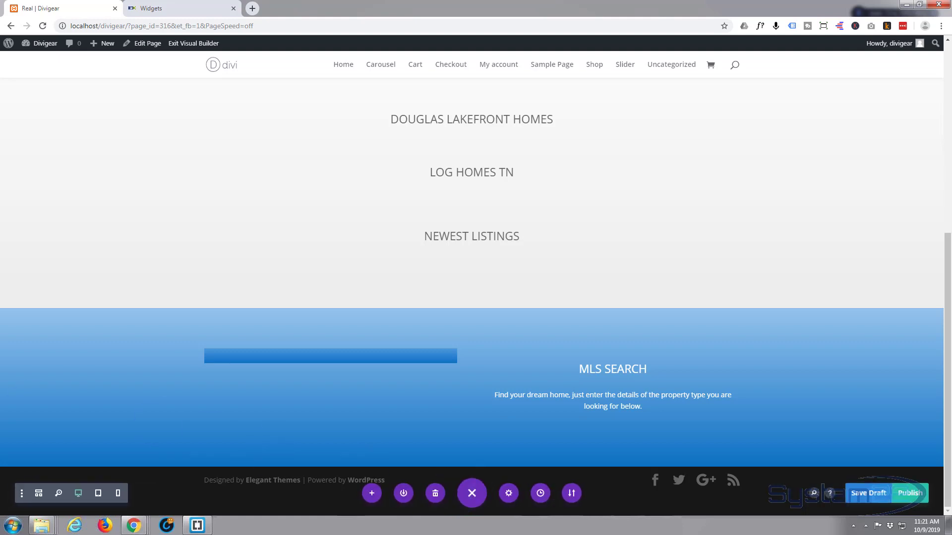
mouse_move(37, 492)
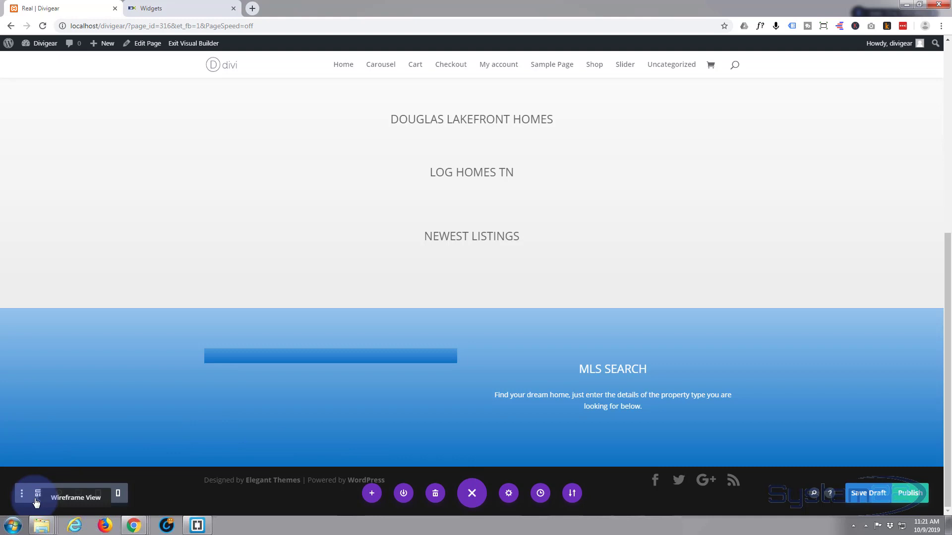
click(38, 493)
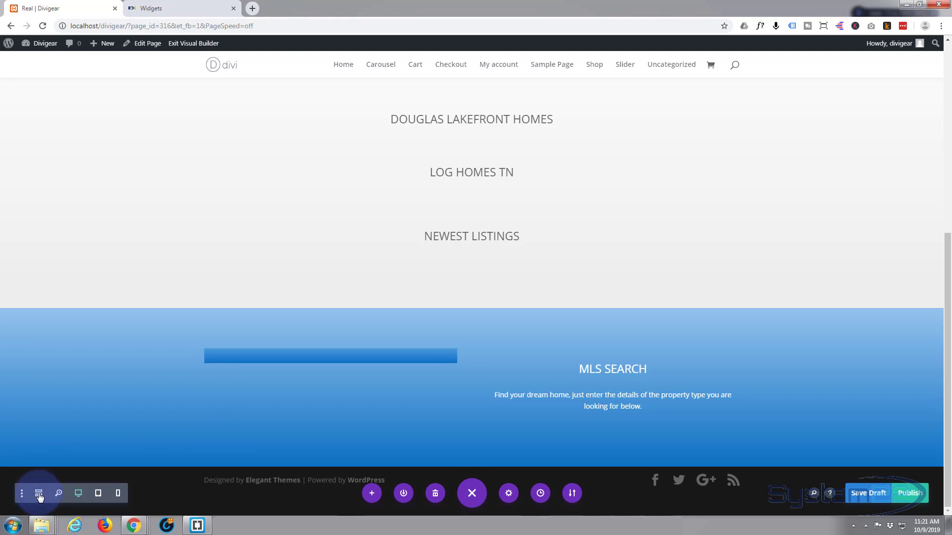
click(38, 493)
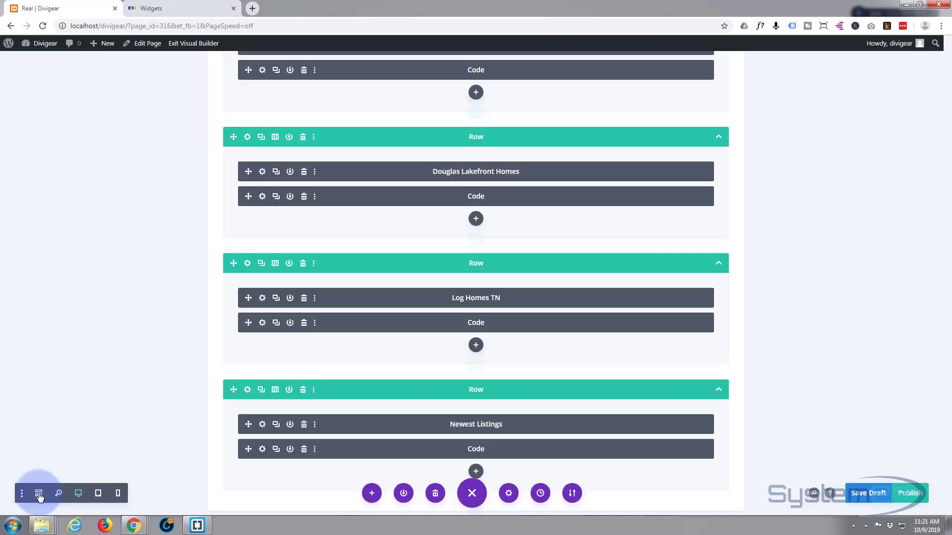
click(38, 493)
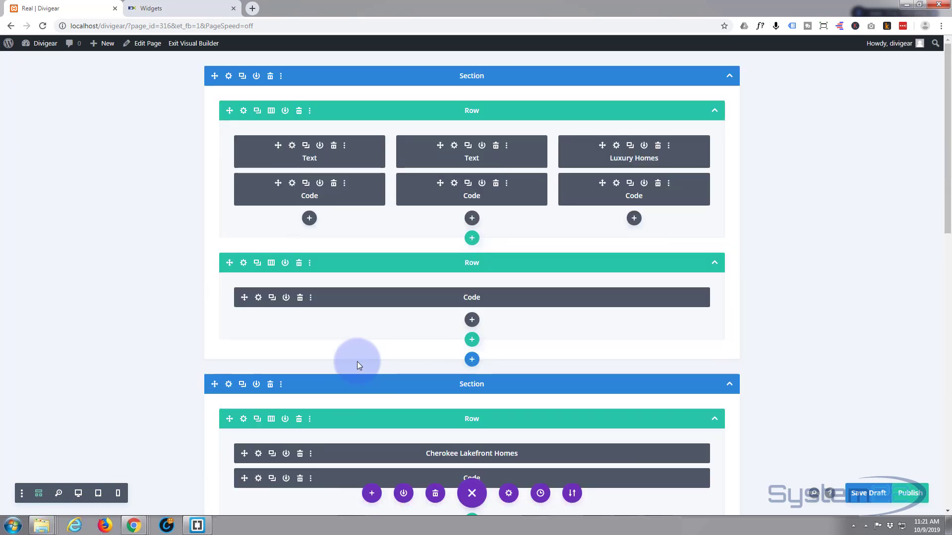
Step: Scroll through the wireframe modules and exit the Visual Builder, raising the unsaved-changes prompt
scroll(down, 3)
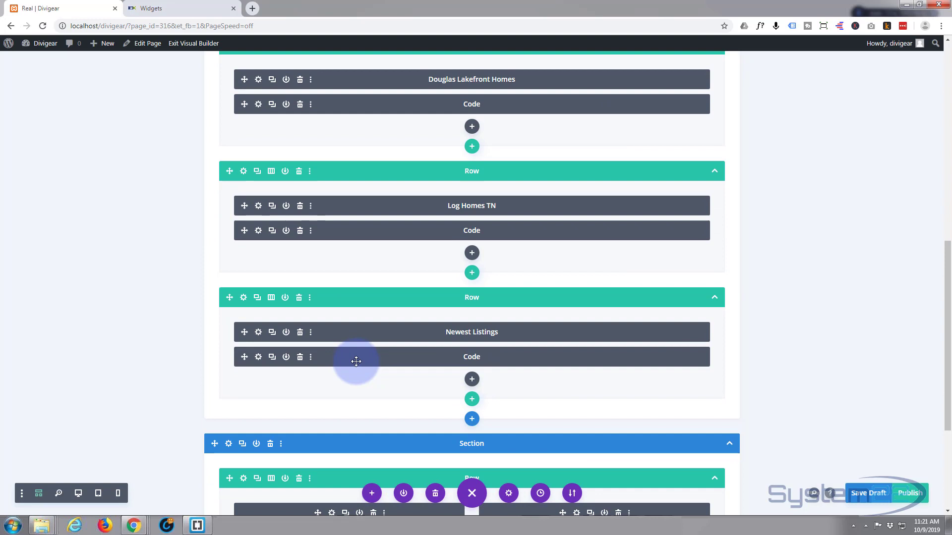
scroll(down, 3)
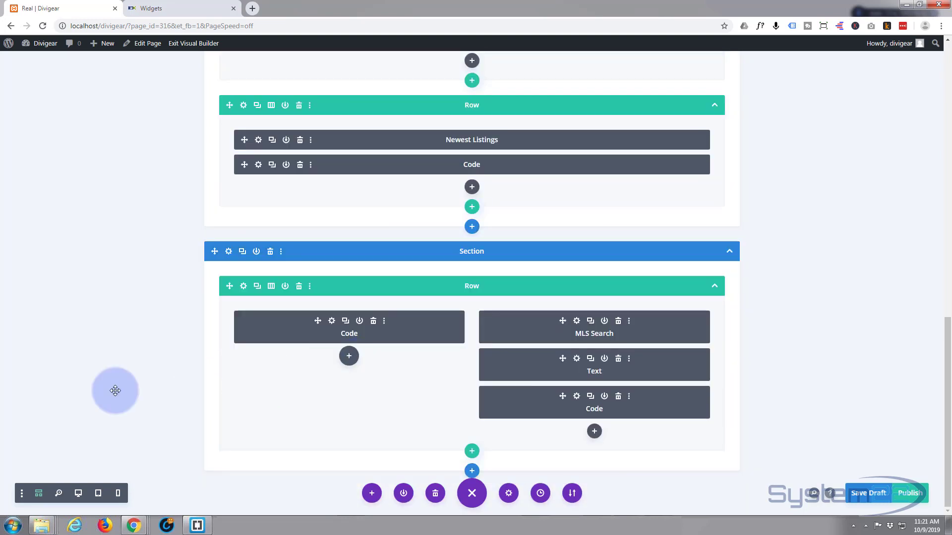
mouse_move(102, 395)
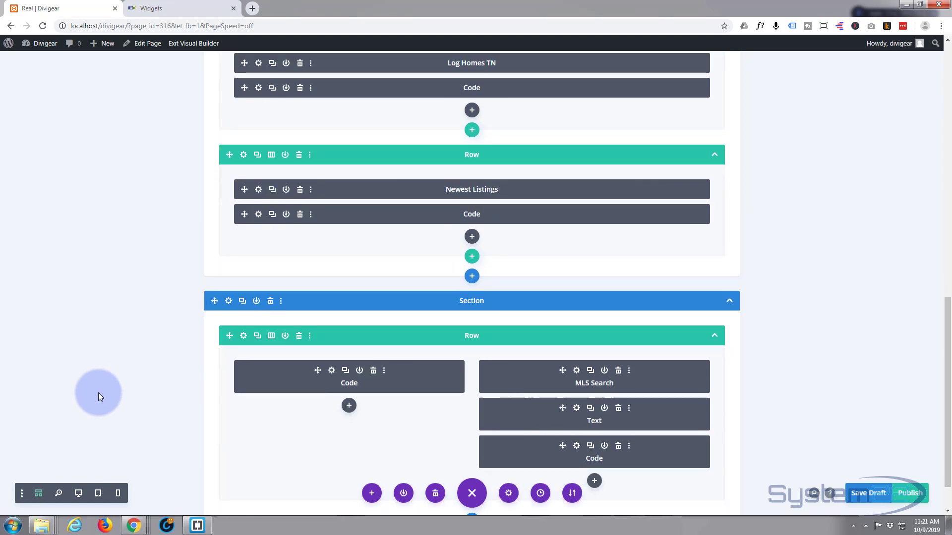
scroll(down, 3)
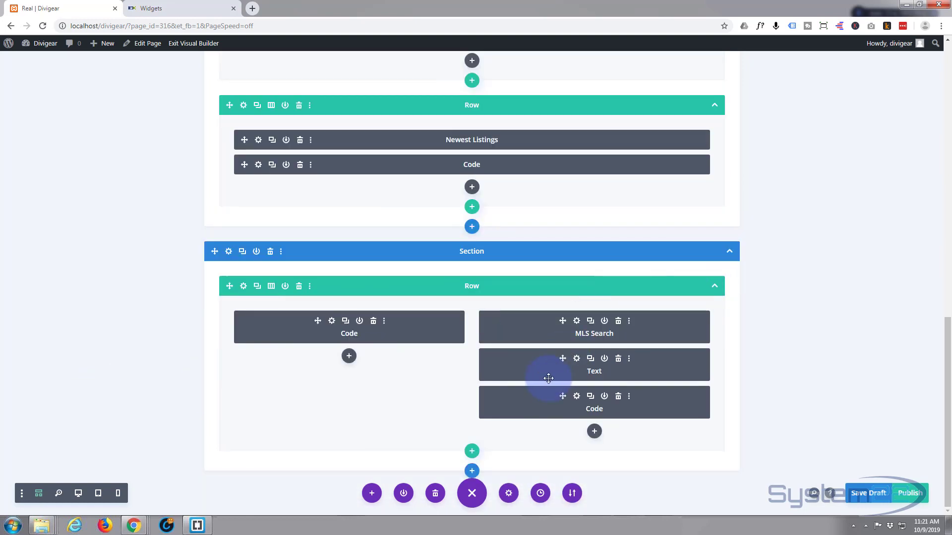
mouse_move(435, 375)
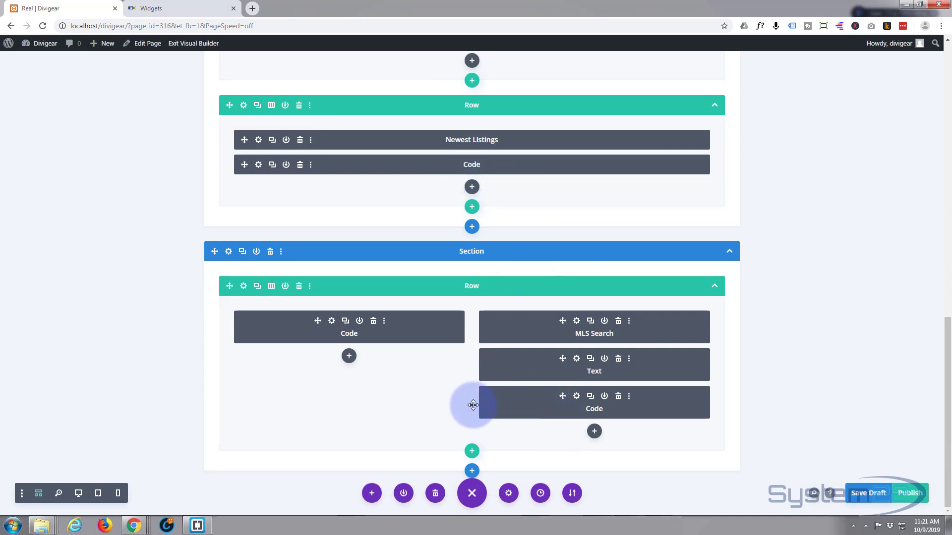
mouse_move(576, 408)
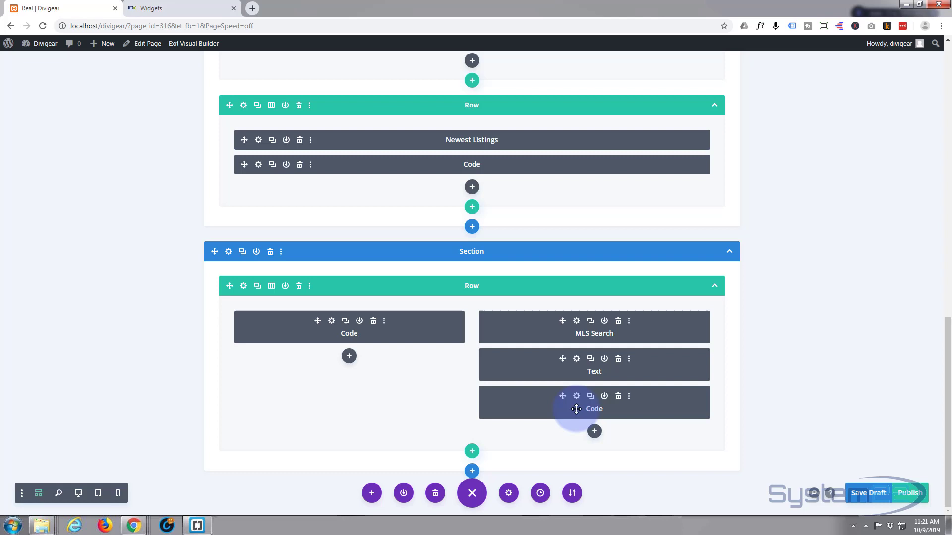
mouse_move(576, 399)
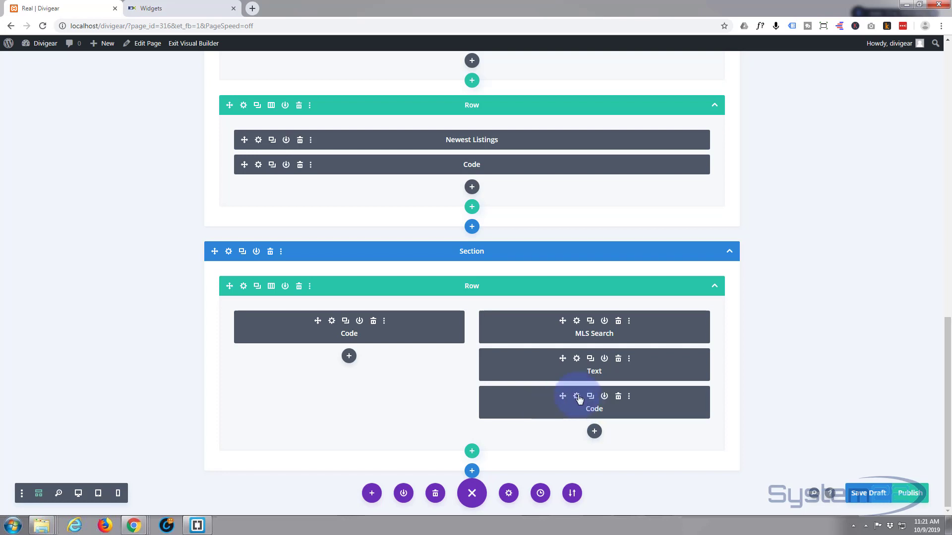
click(576, 396)
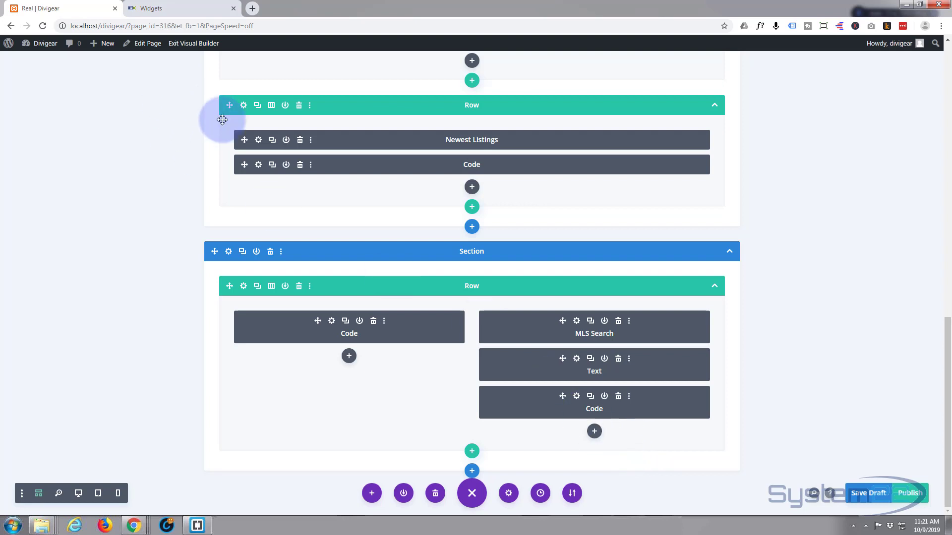
mouse_move(192, 43)
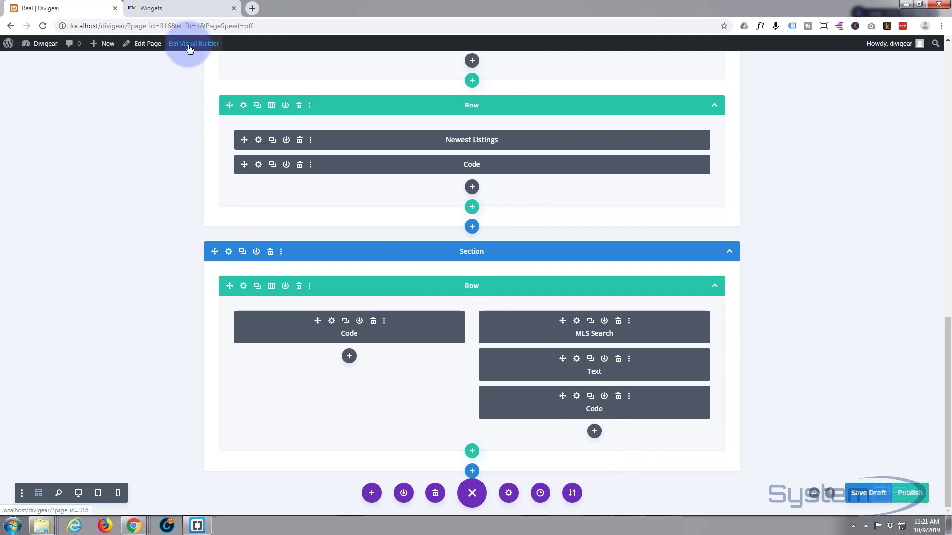
click(193, 43)
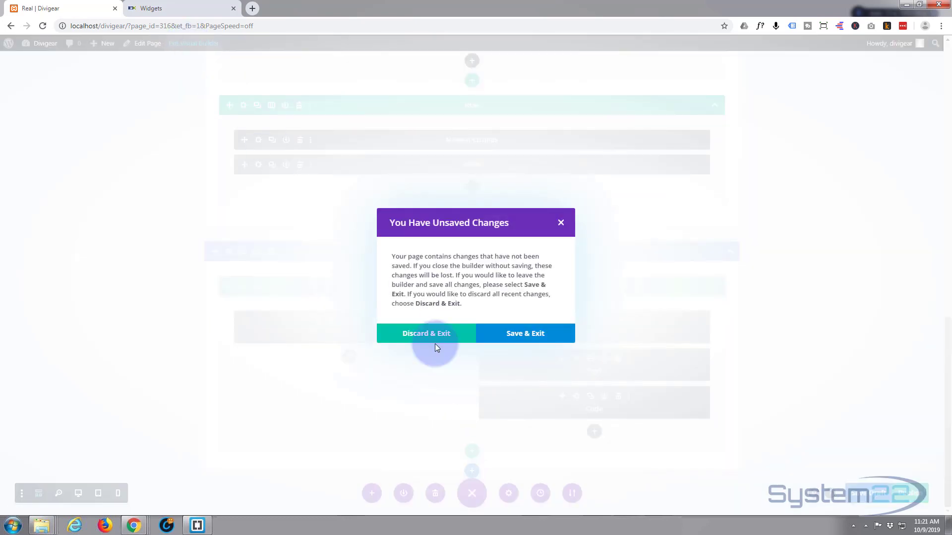
Step: Discard changes and exit, then scroll the live listing slideshows and carousels
click(425, 334)
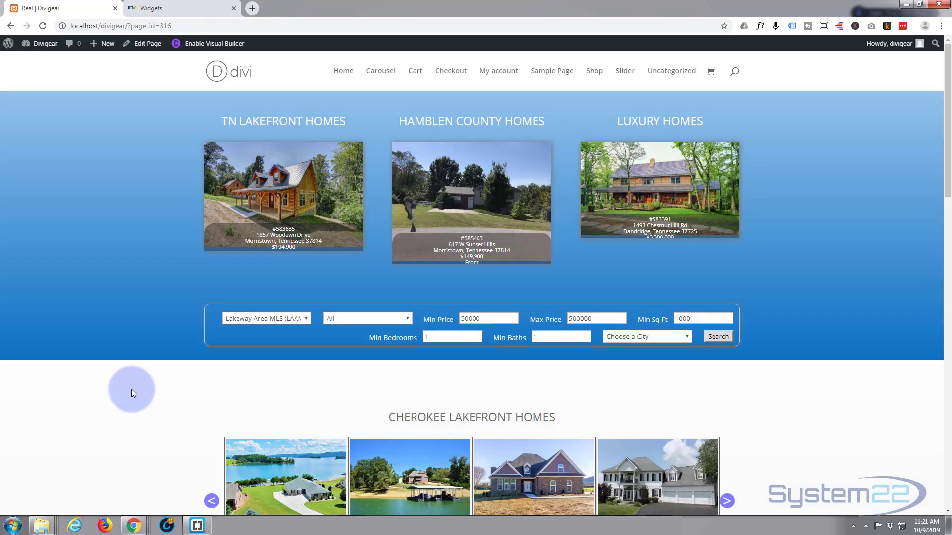
mouse_move(181, 265)
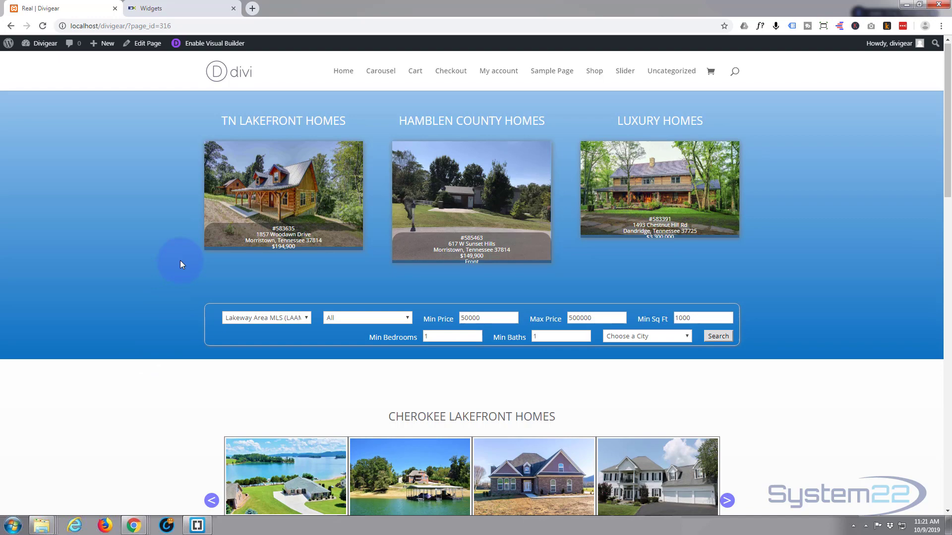
scroll(down, 3)
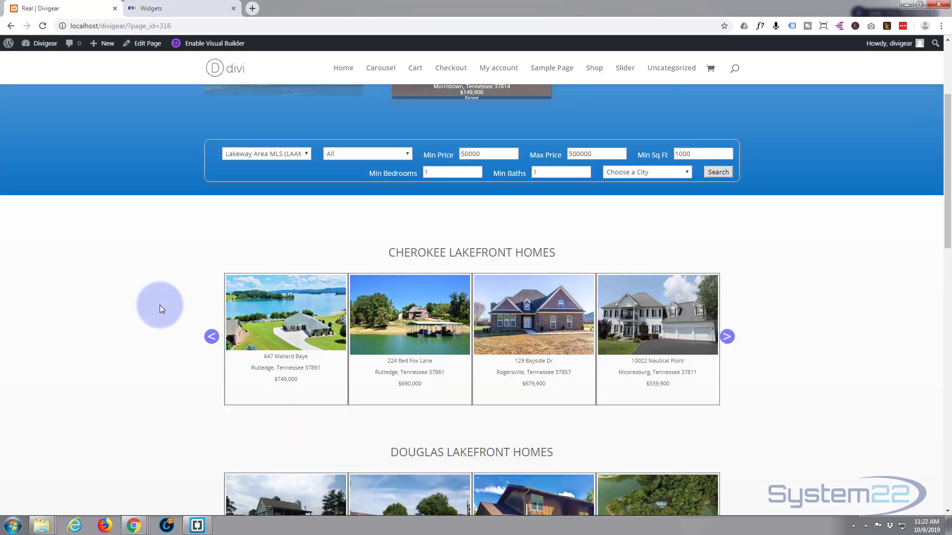
scroll(up, 3)
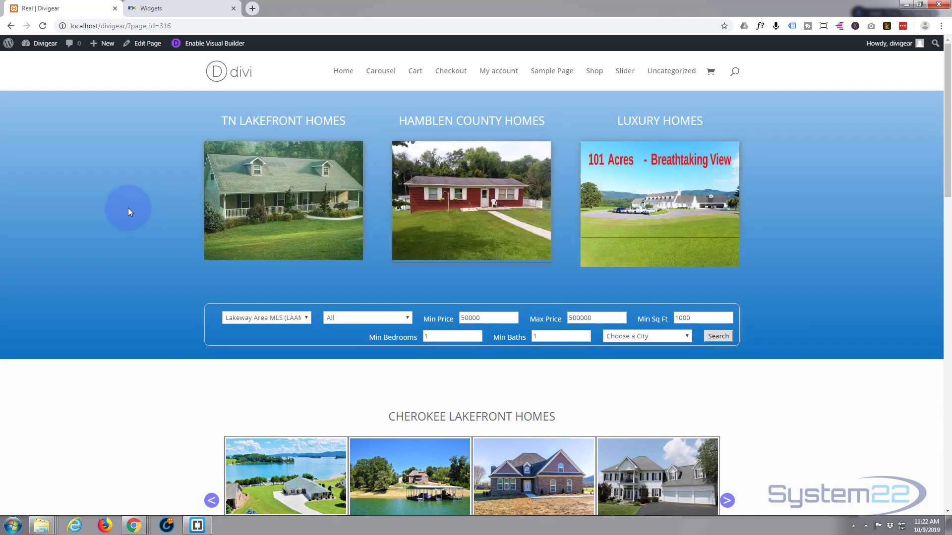
mouse_move(196, 350)
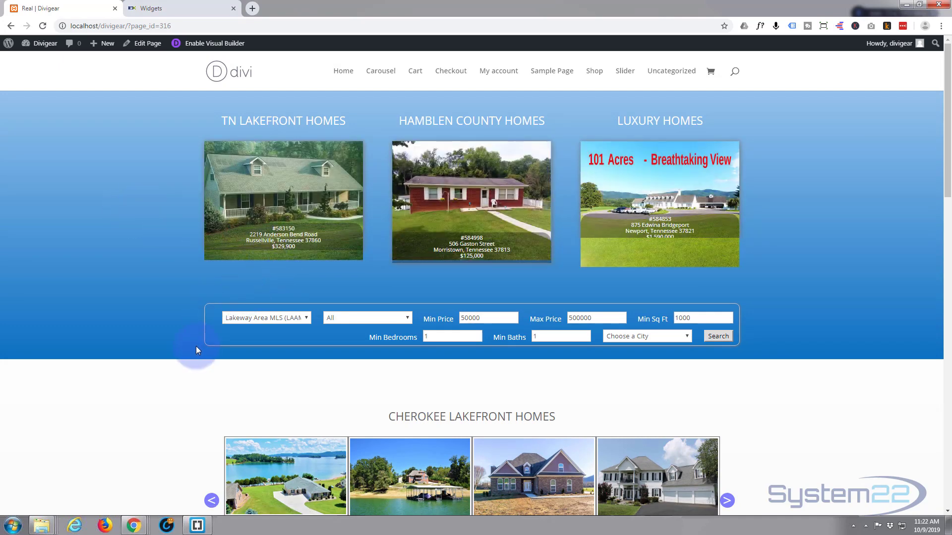
Step: Inspect the search form and add background: black to the #IDX-quicksearchForm-13604 rule
right_click(196, 349)
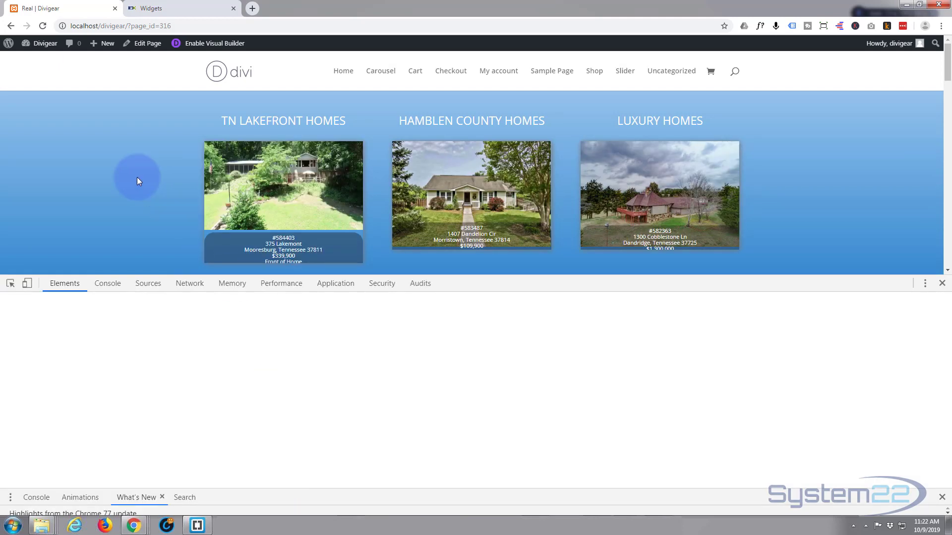
scroll(down, 3)
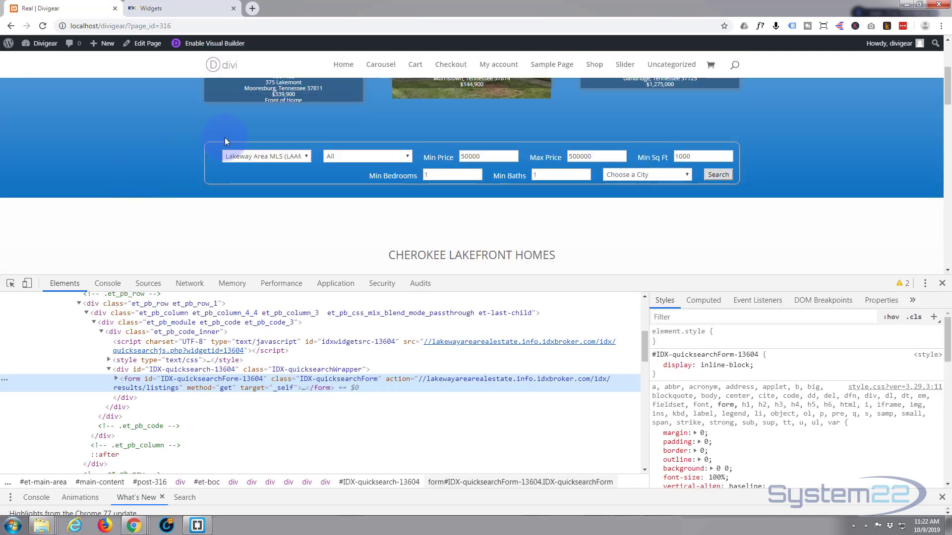
mouse_move(187, 376)
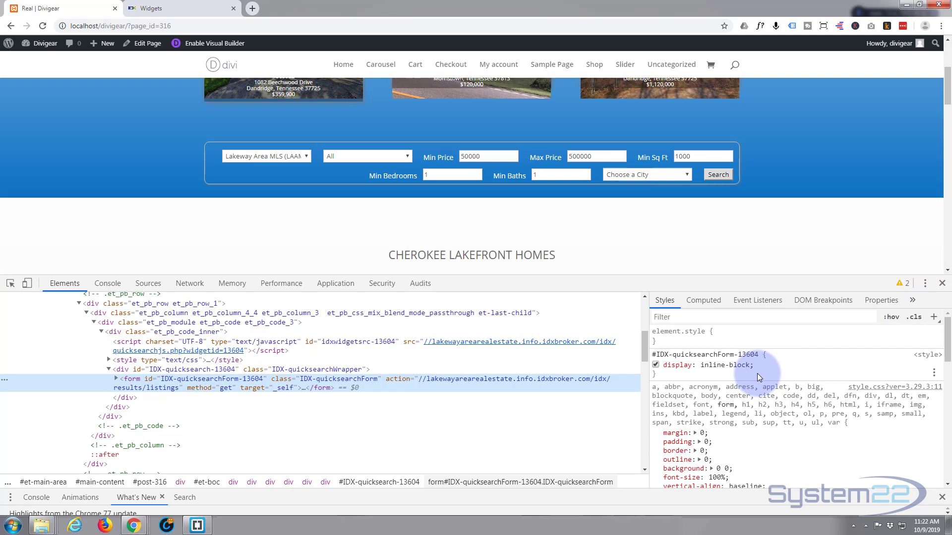
click(771, 354)
text(background: black;)
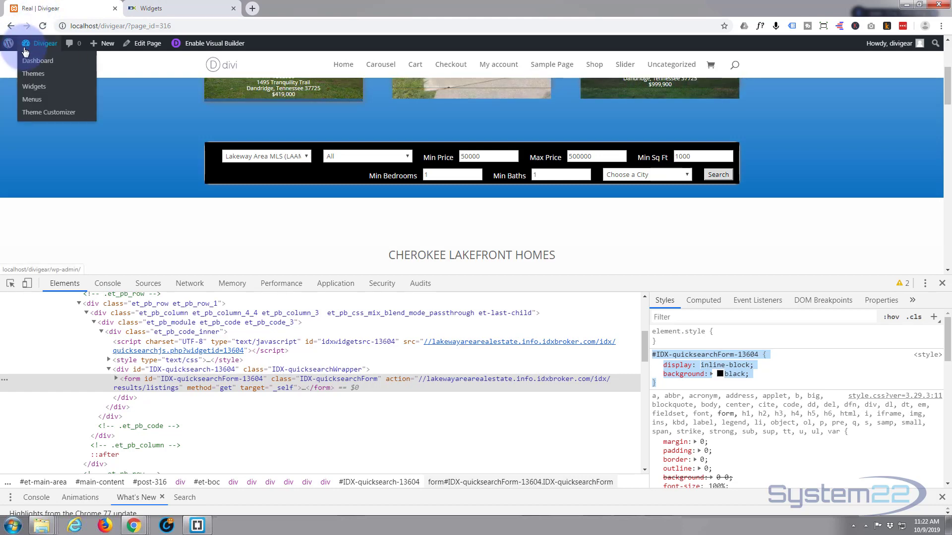
Step: Go from the Dashboard to Divi Theme Options and into the Custom CSS editor
click(33, 86)
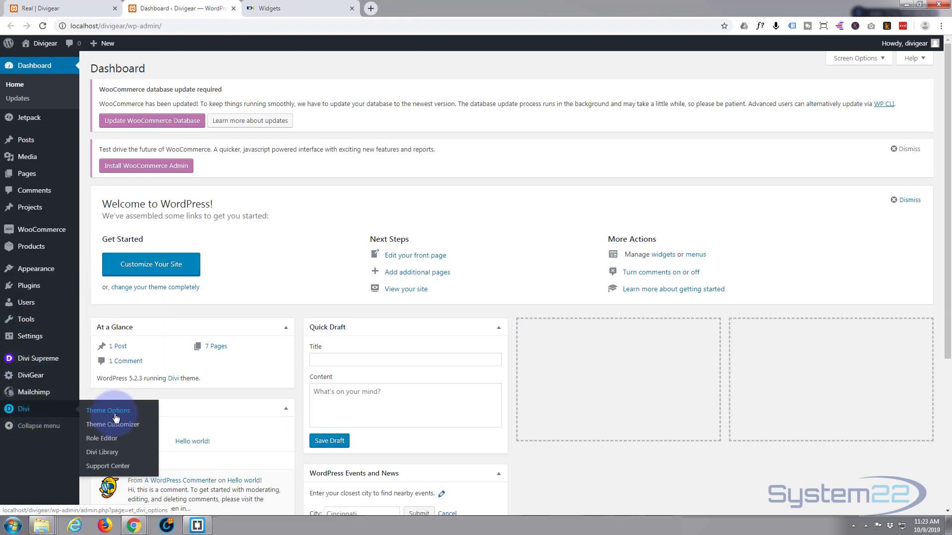
click(108, 410)
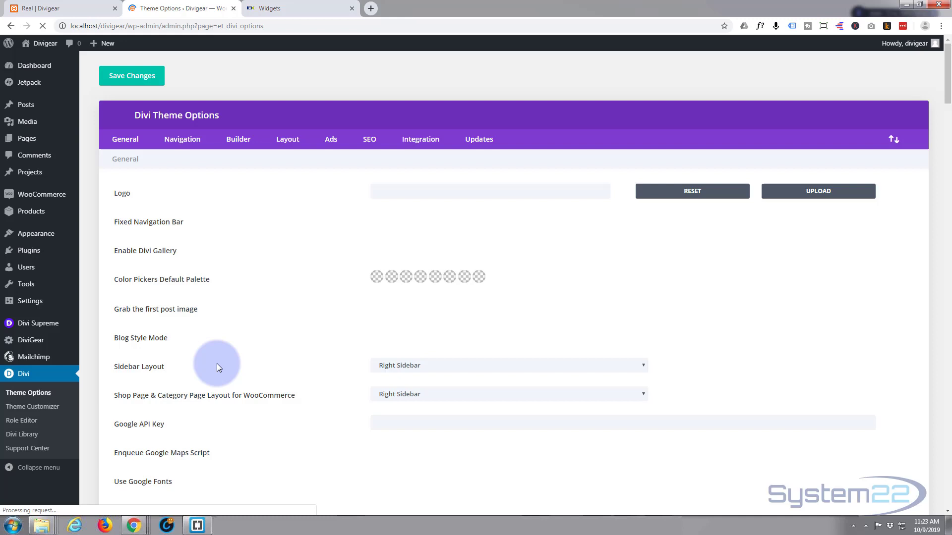
scroll(down, 3)
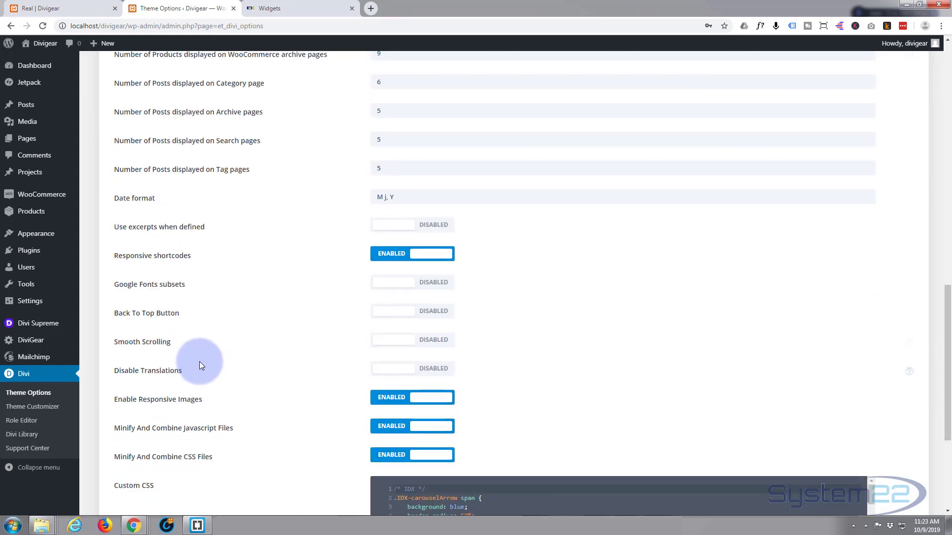
scroll(down, 3)
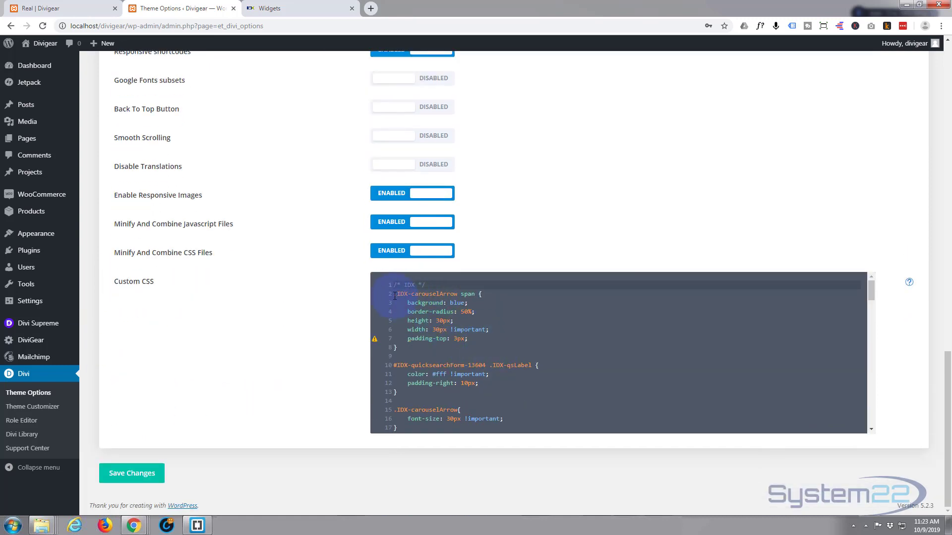
click(399, 392)
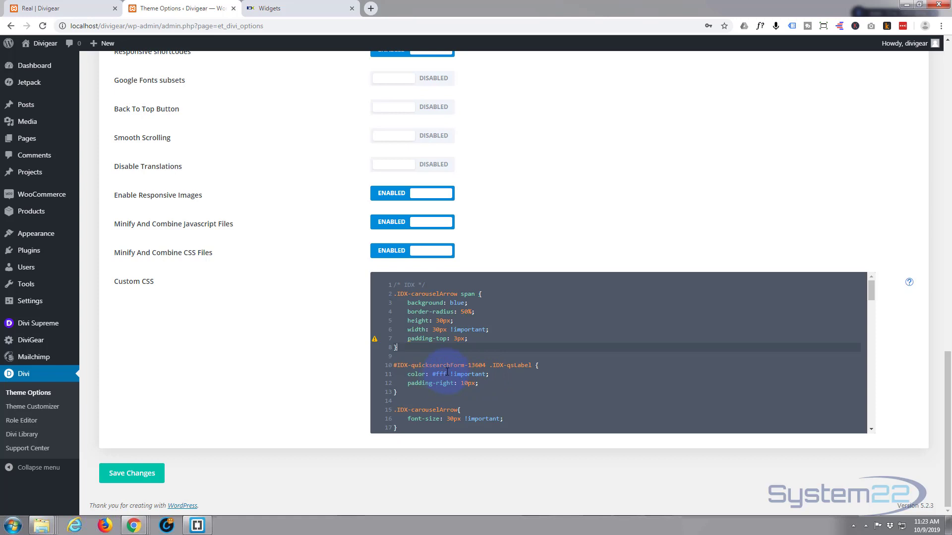
mouse_move(257, 390)
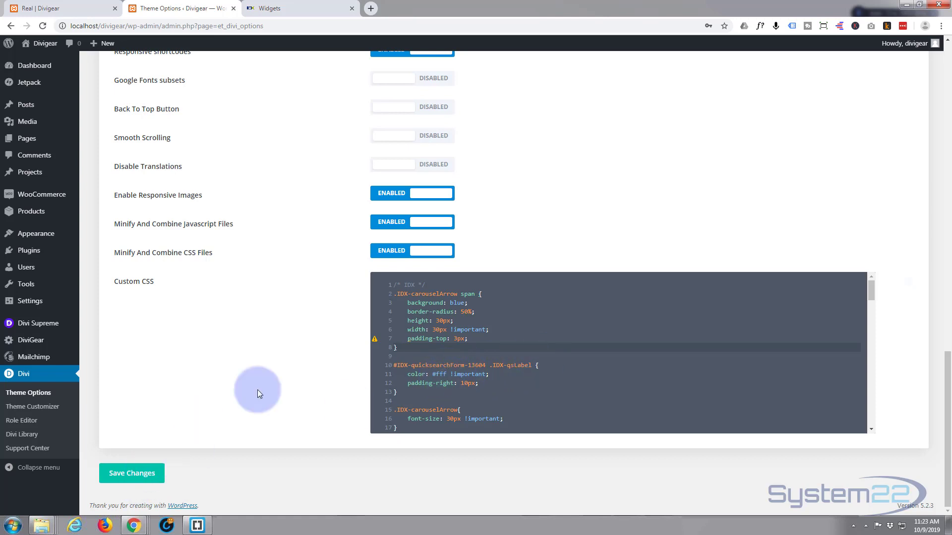
mouse_move(190, 8)
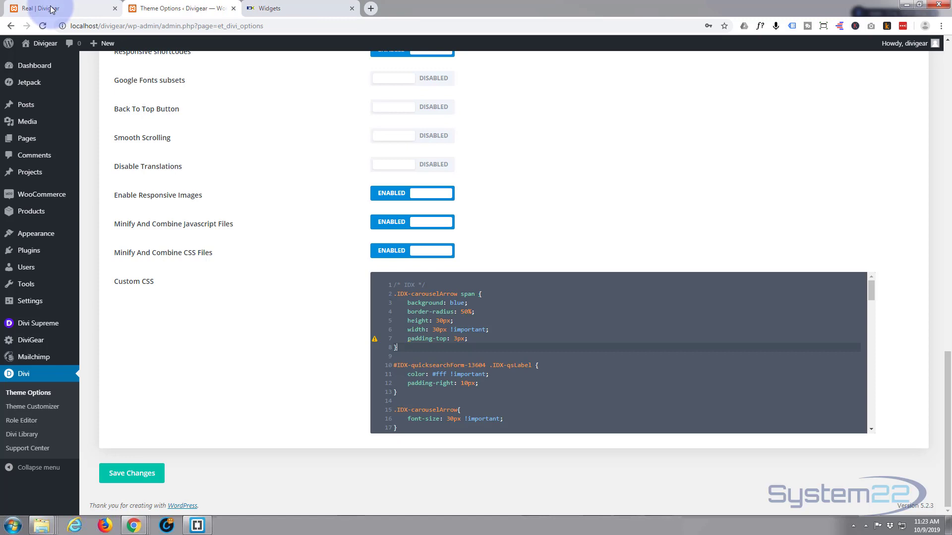
Step: Reload the Real | Divigear page until the search form's black background is gone
click(60, 8)
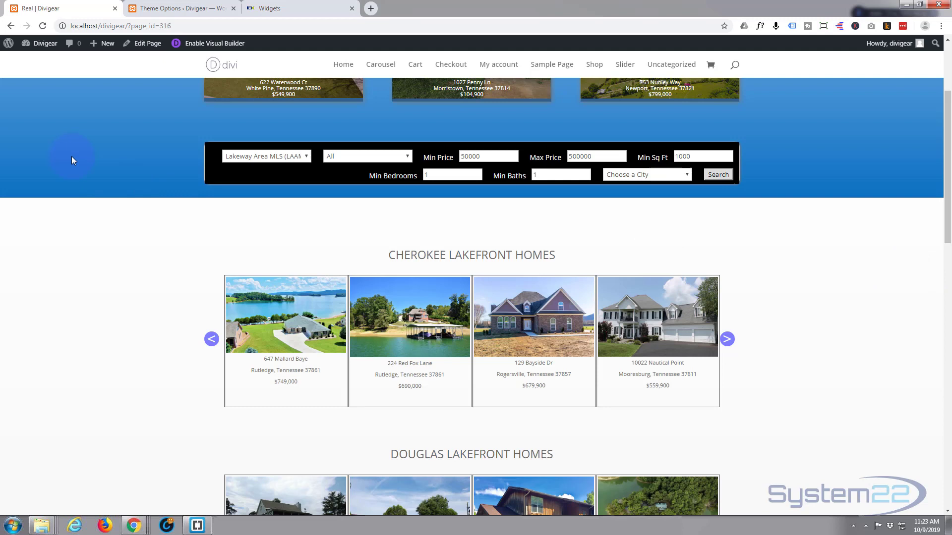
click(41, 26)
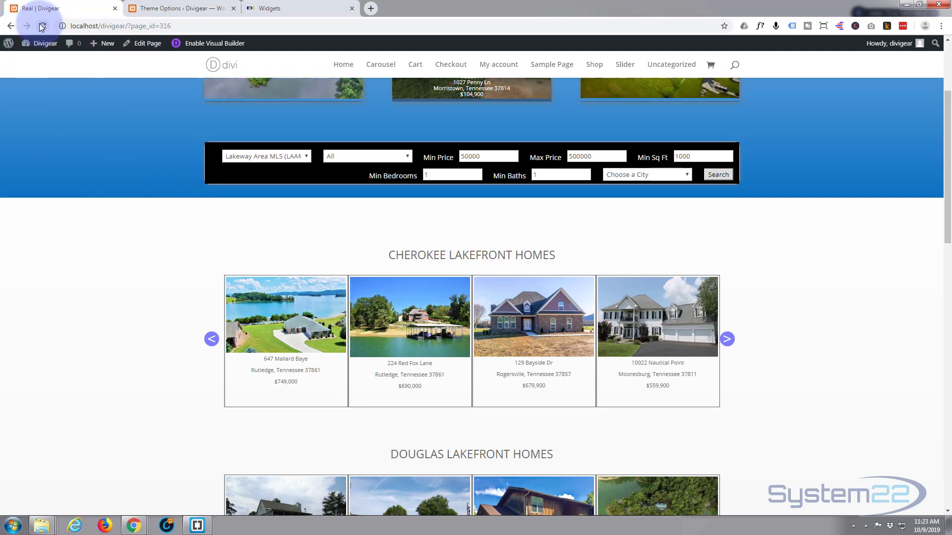
click(40, 26)
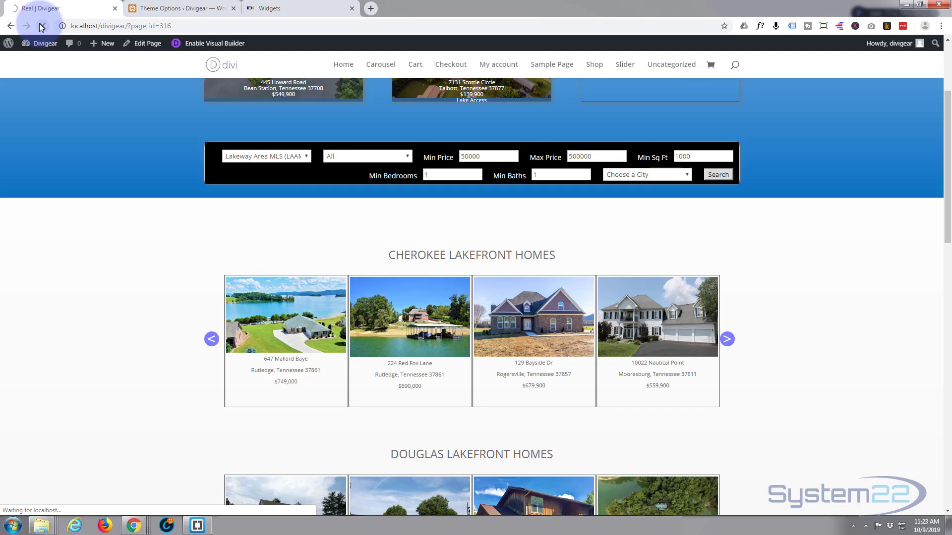
click(41, 25)
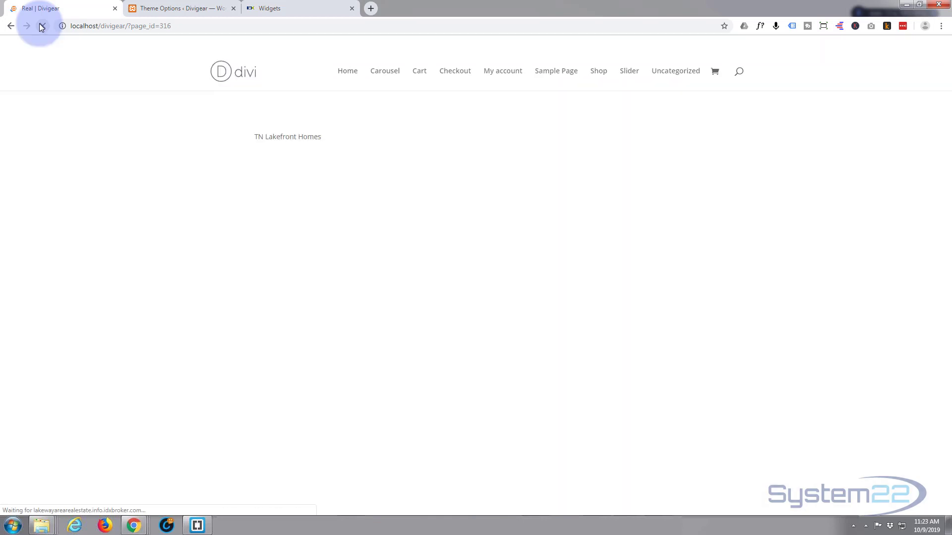
click(41, 25)
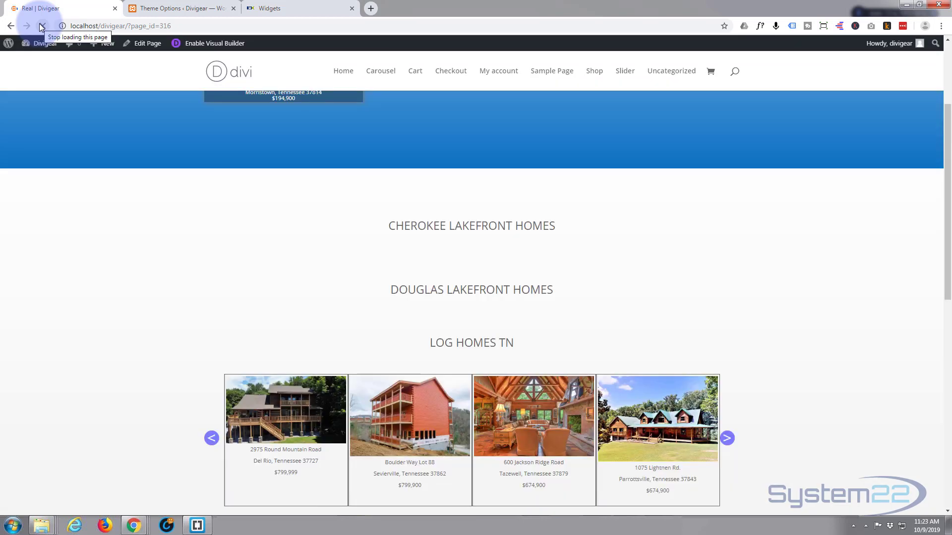
click(43, 25)
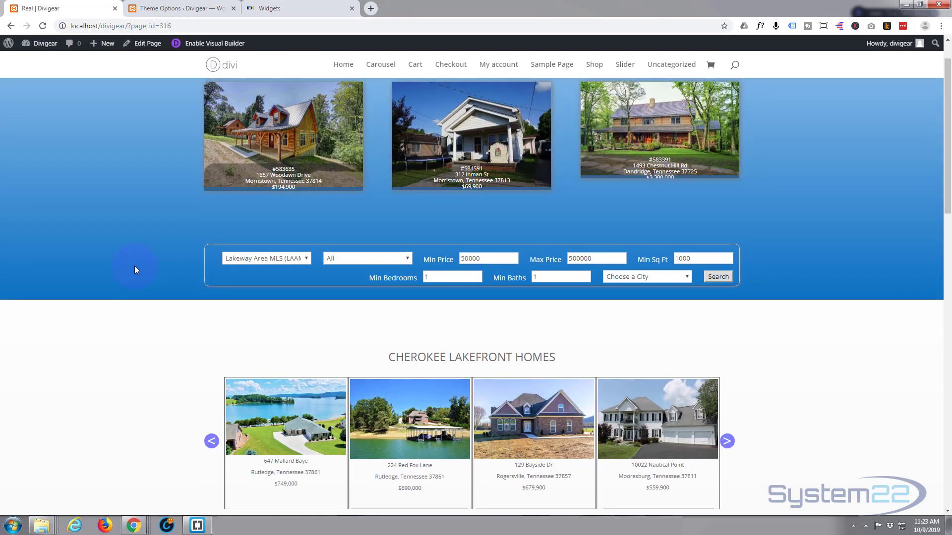
scroll(down, 3)
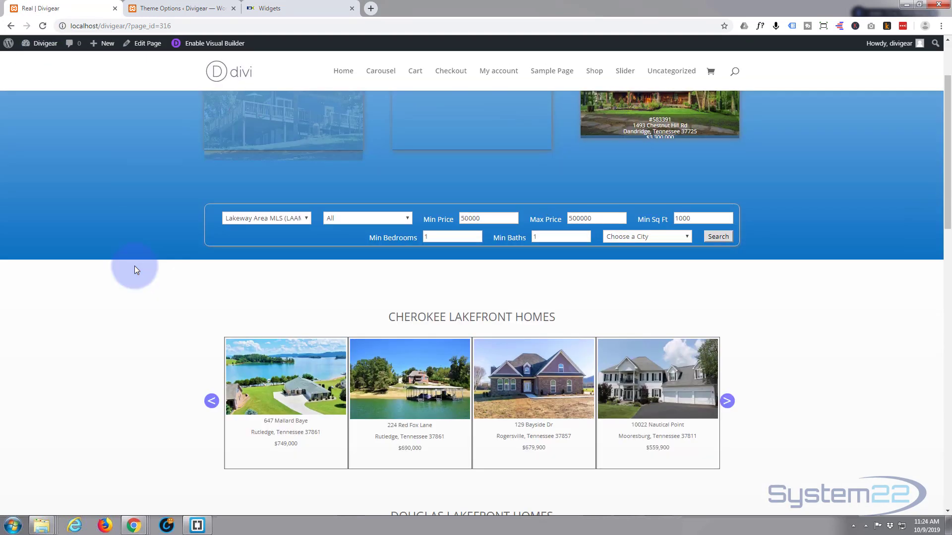
scroll(down, 3)
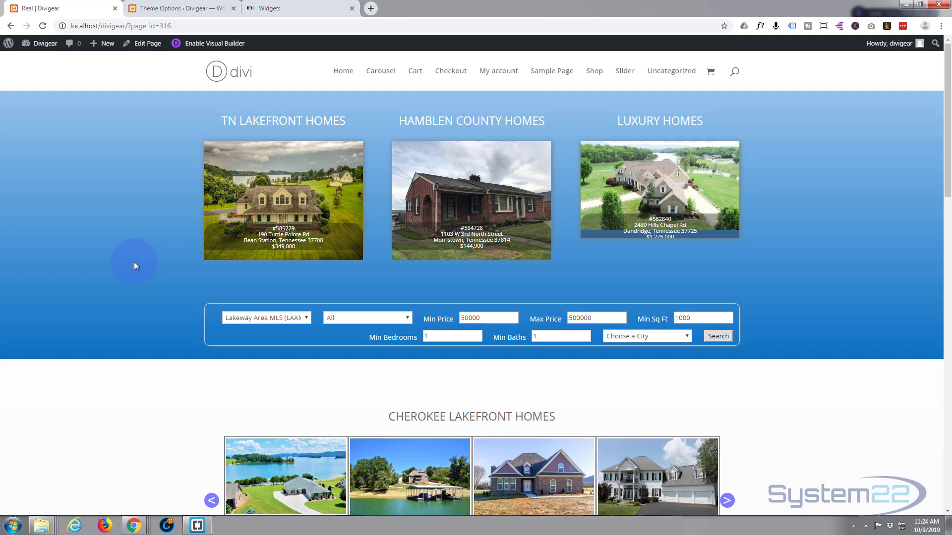
scroll(down, 3)
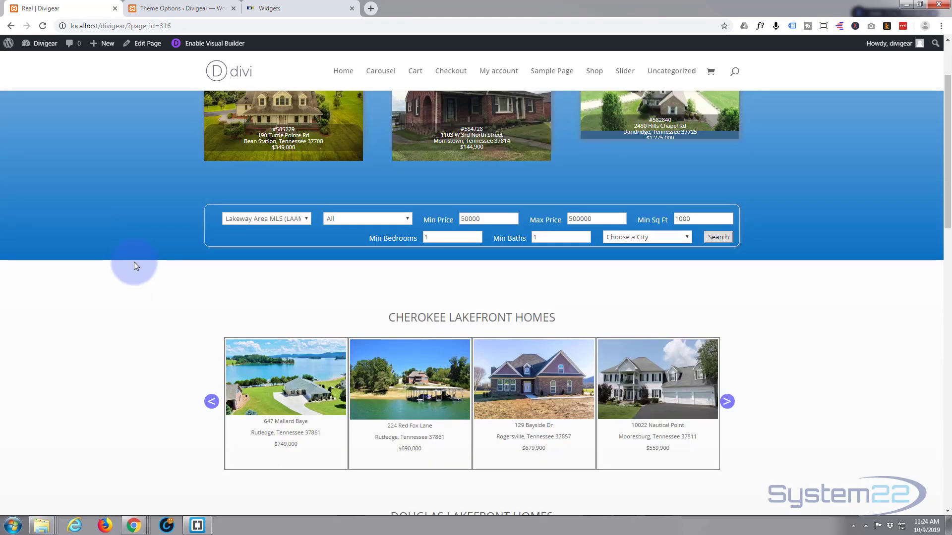
scroll(down, 3)
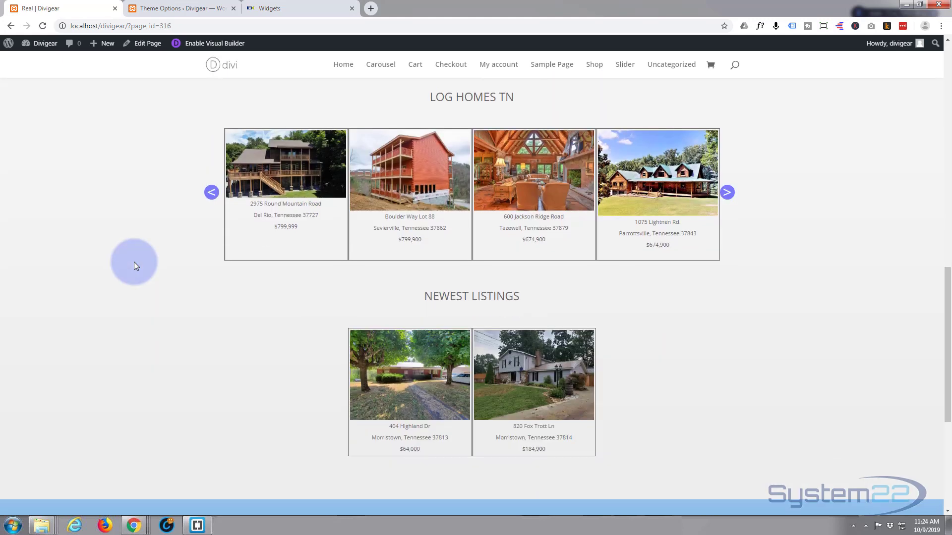
scroll(down, 3)
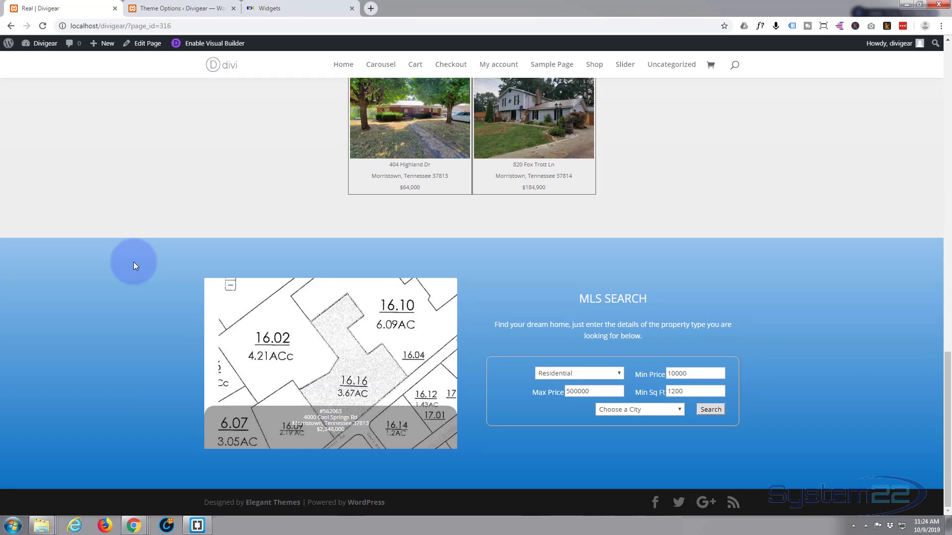
scroll(up, 3)
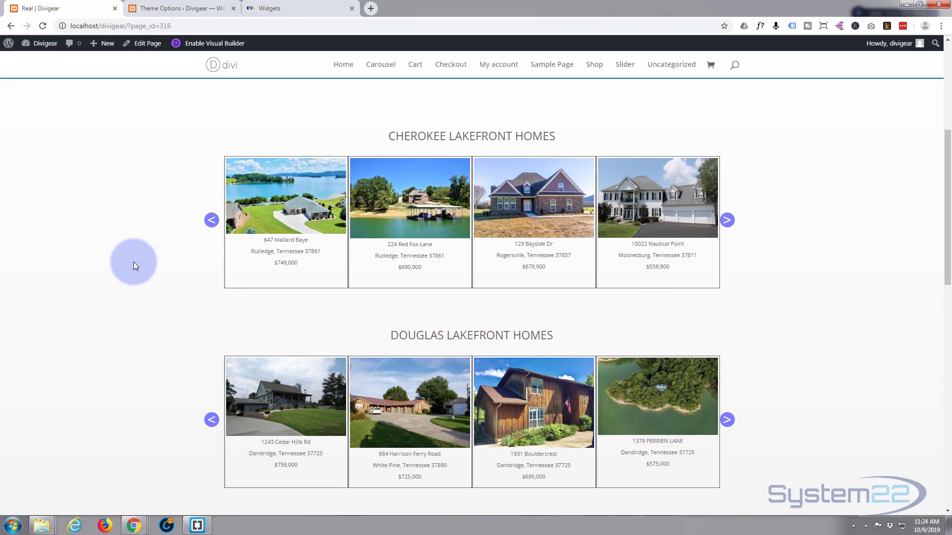
scroll(up, 3)
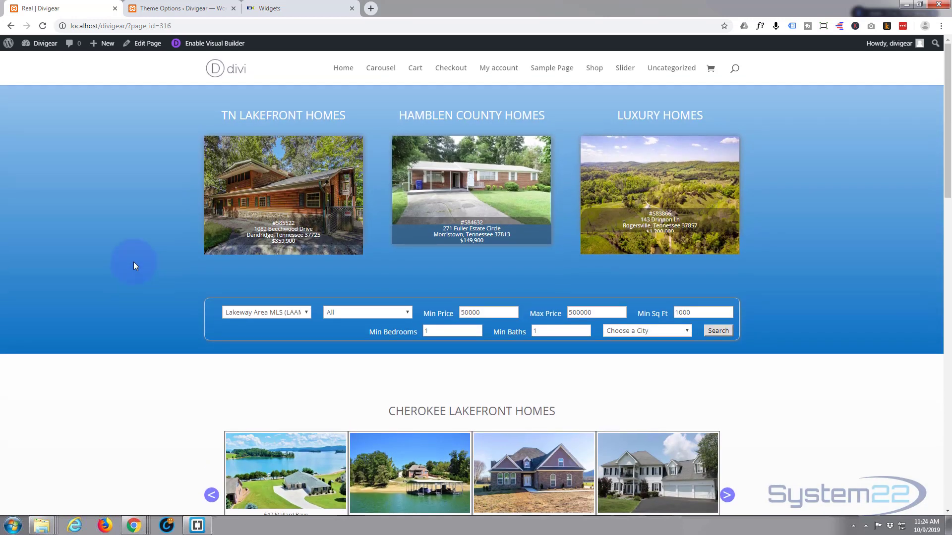